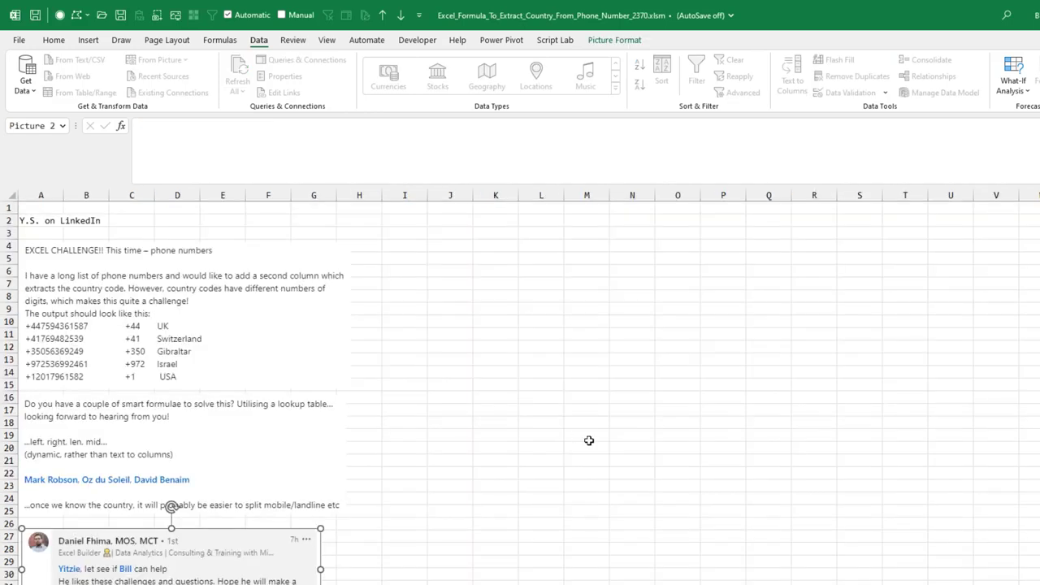
{"action": "mouse_move", "coordinate": [237, 242]}
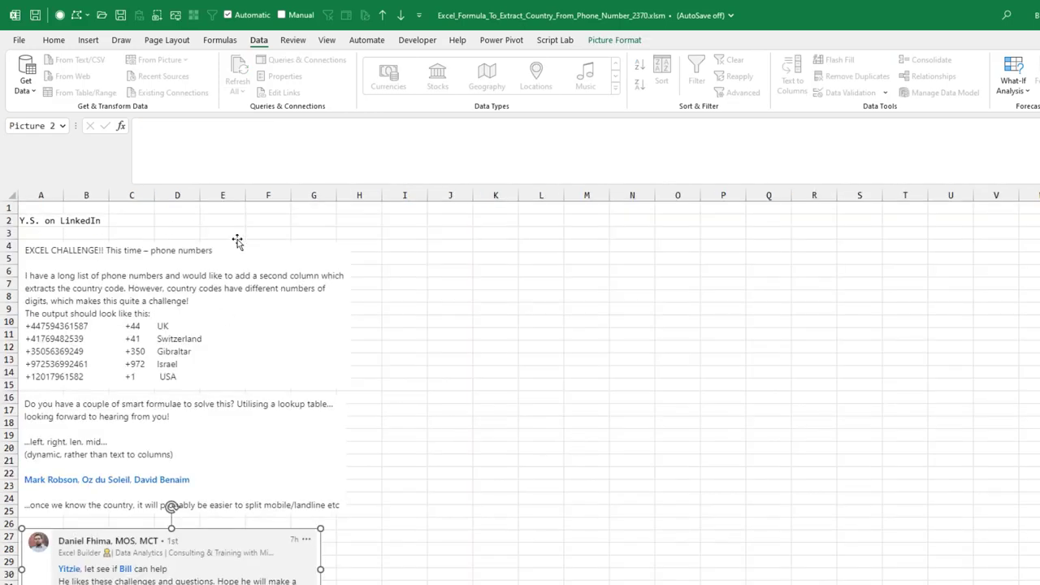
{"action": "mouse_move", "coordinate": [39, 386]}
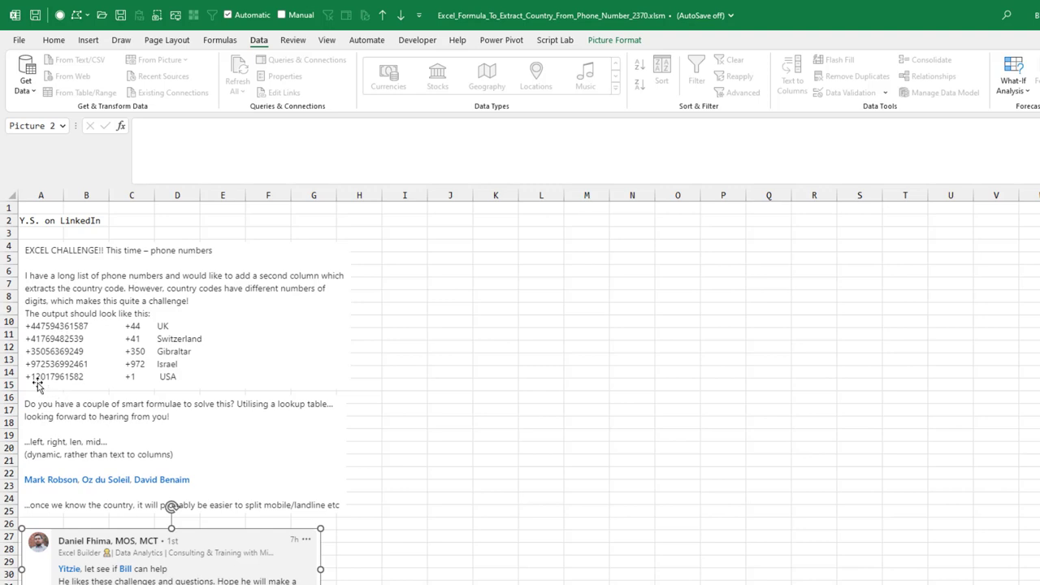
{"action": "mouse_move", "coordinate": [146, 328]}
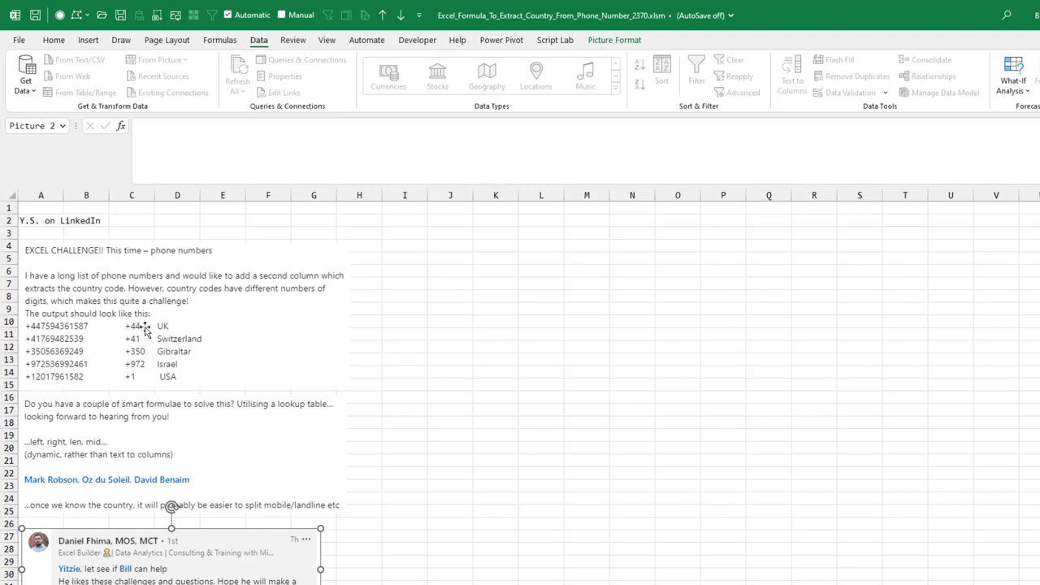
{"action": "mouse_move", "coordinate": [182, 372]}
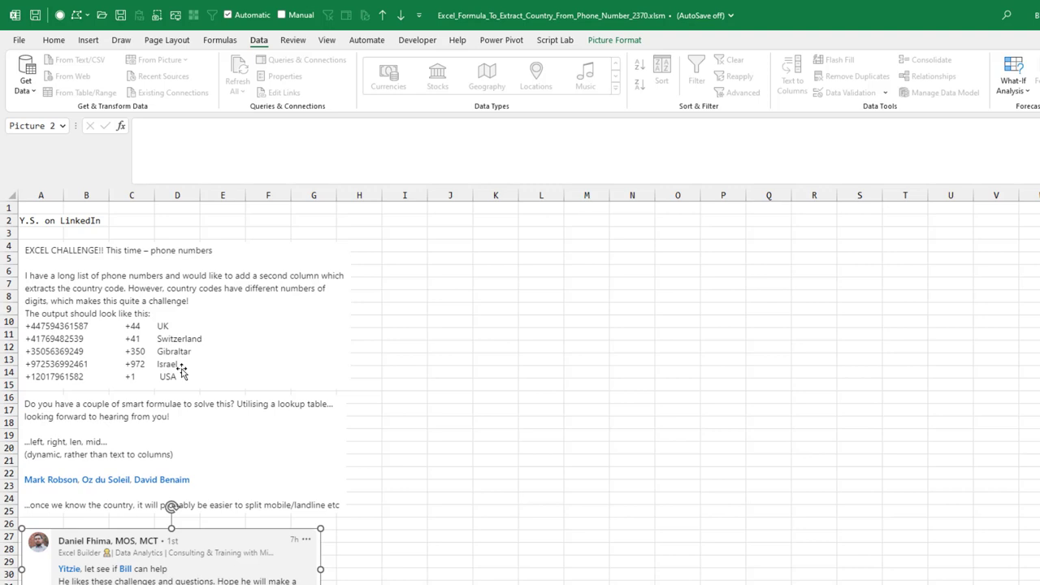
{"action": "mouse_move", "coordinate": [221, 414]}
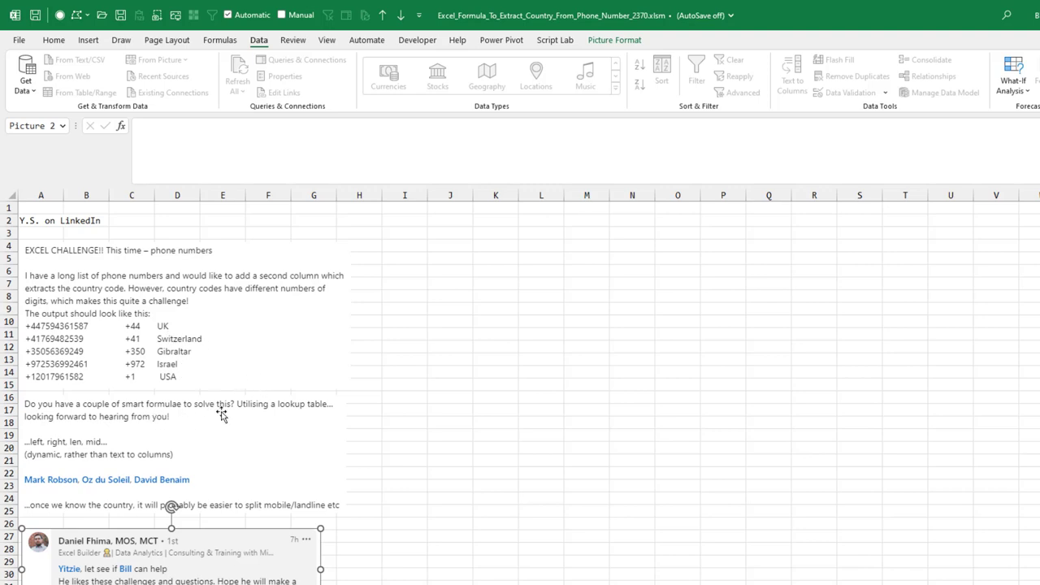
{"action": "mouse_move", "coordinate": [210, 421]}
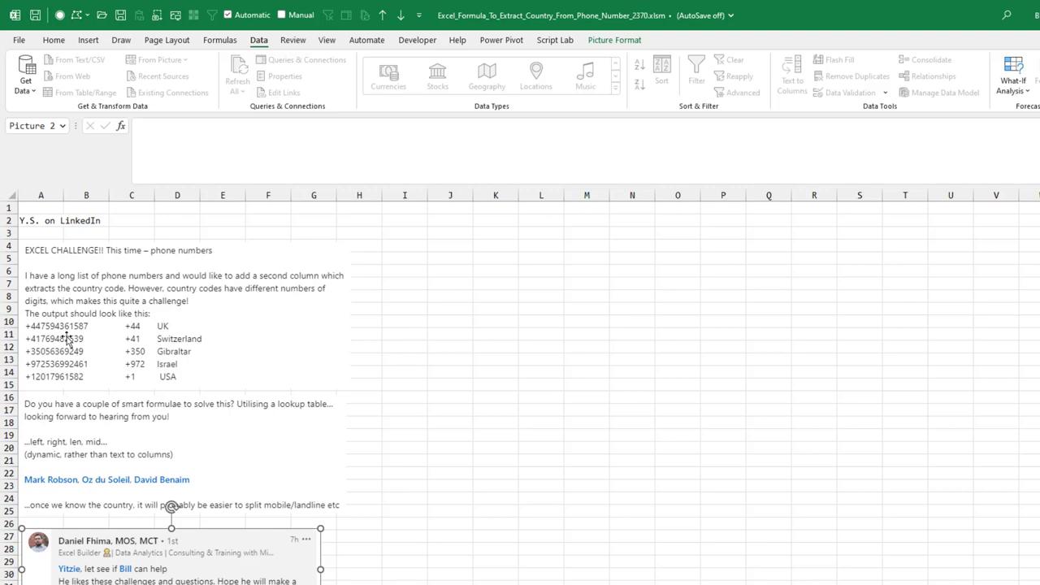
{"action": "mouse_move", "coordinate": [504, 445]}
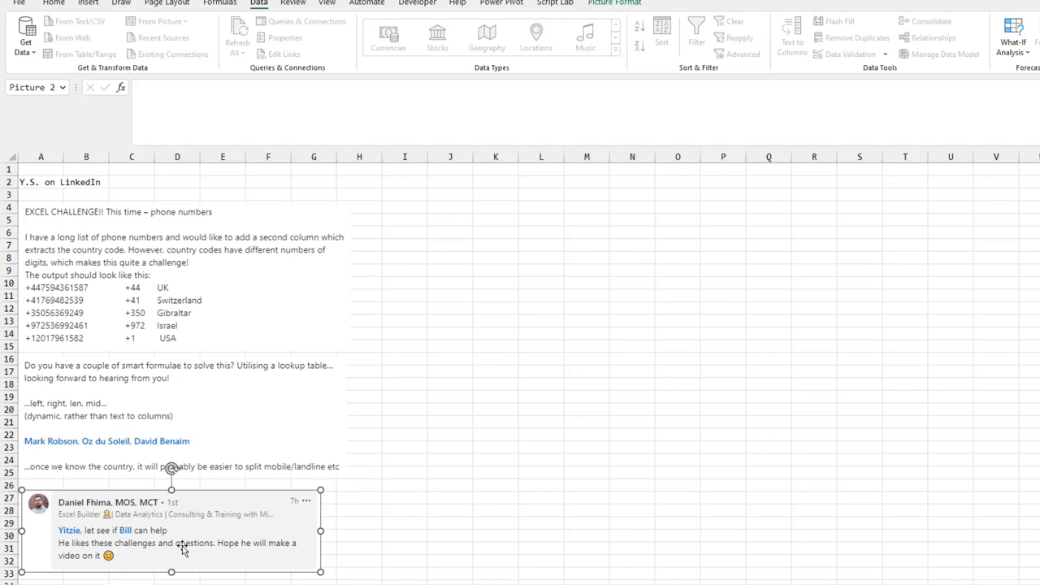
{"action": "mouse_move", "coordinate": [324, 513]}
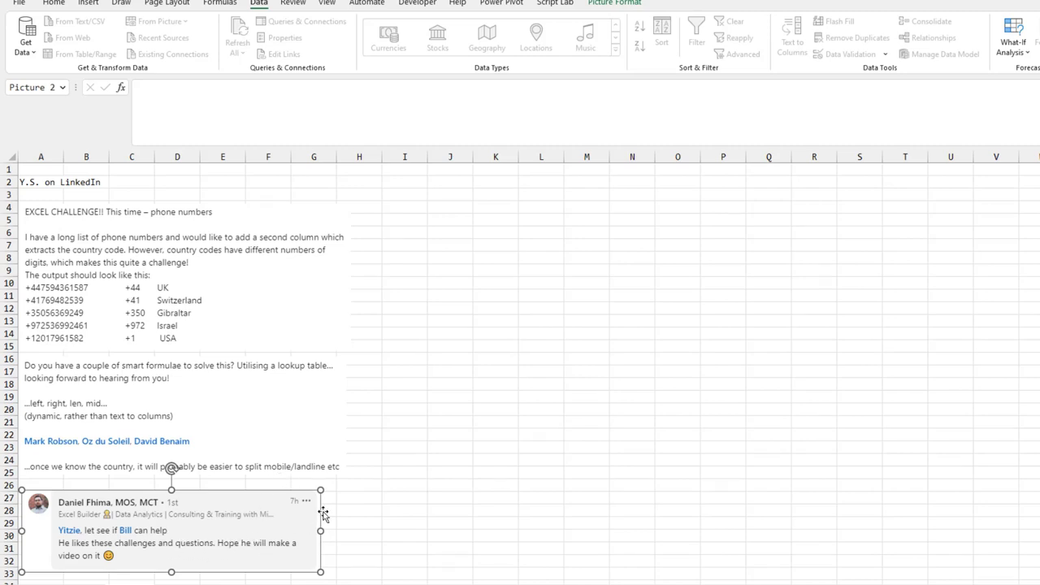
{"action": "mouse_move", "coordinate": [429, 472]}
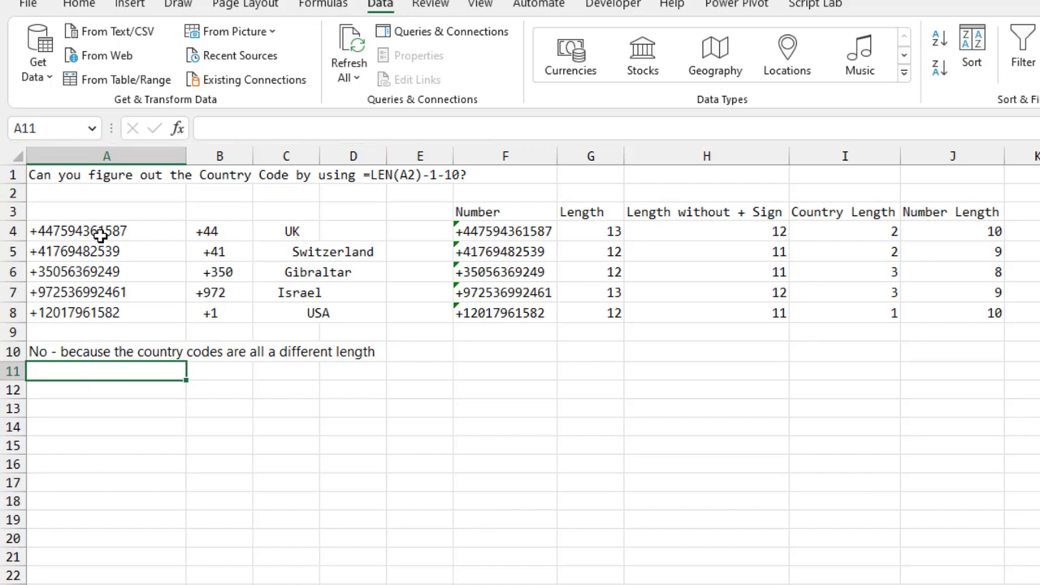
{"action": "mouse_move", "coordinate": [1002, 257]}
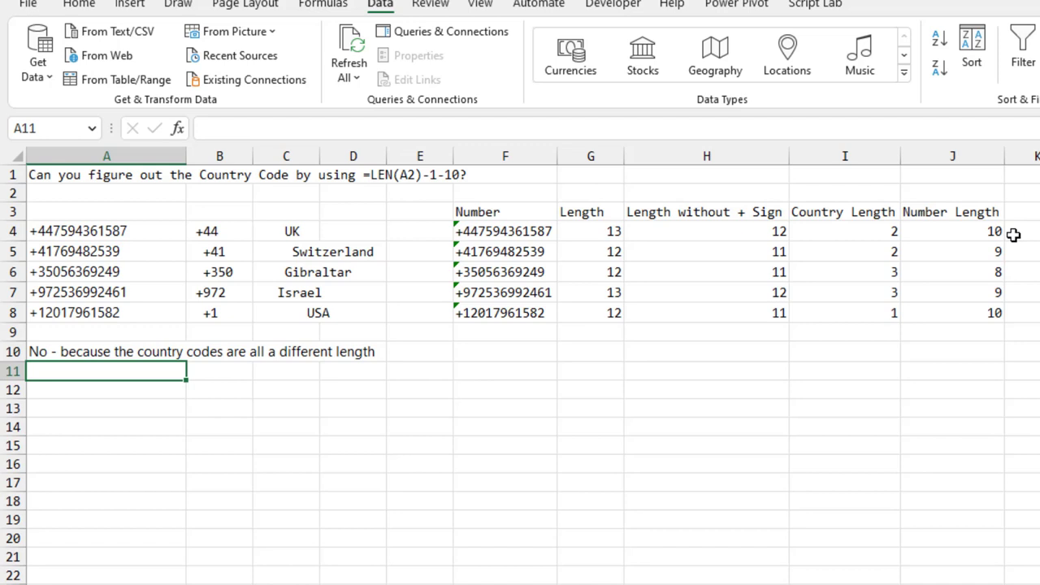
{"action": "mouse_move", "coordinate": [632, 270]}
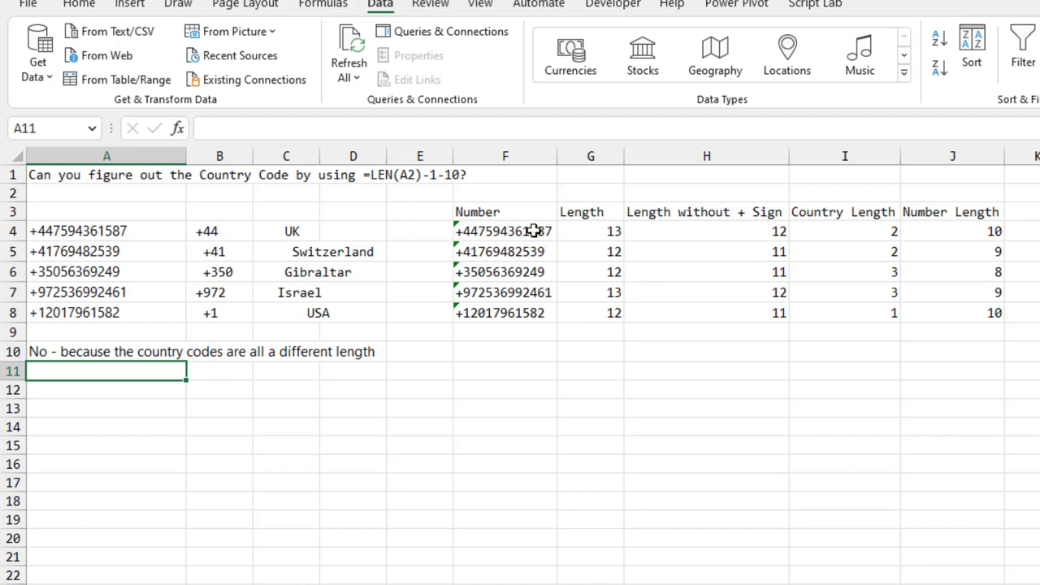
{"action": "mouse_move", "coordinate": [747, 317]}
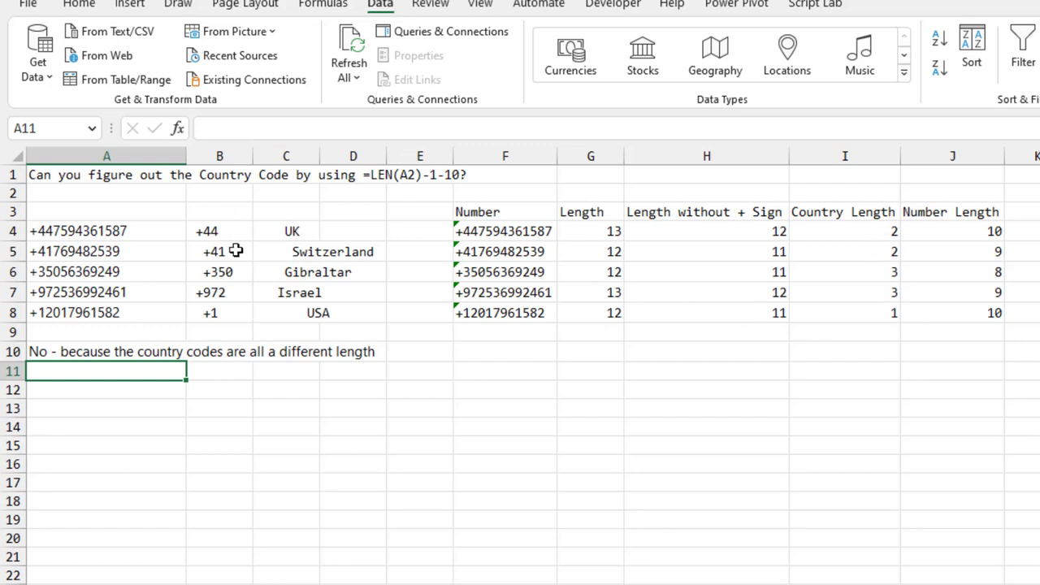
{"action": "mouse_move", "coordinate": [846, 299]}
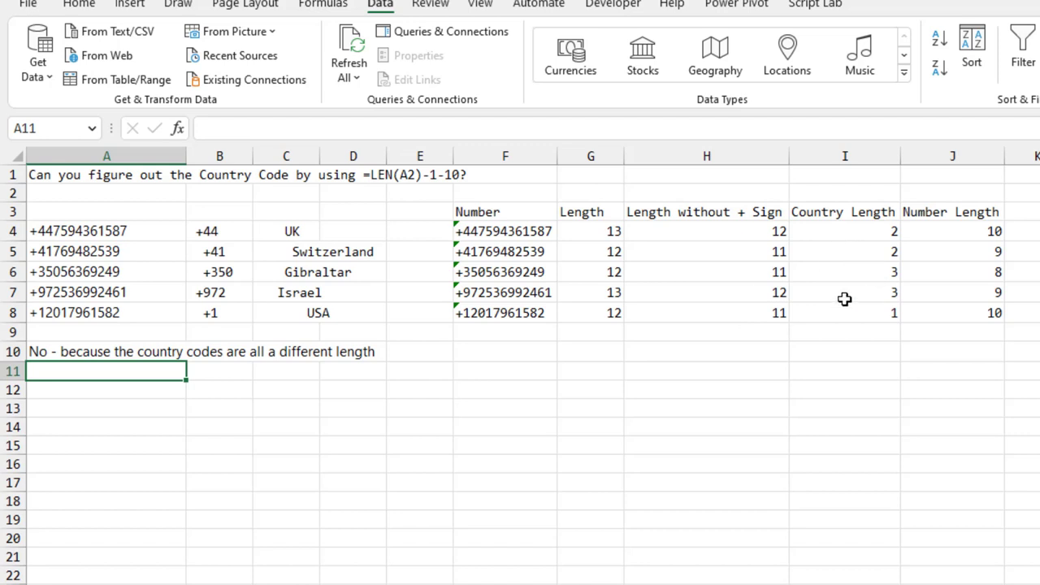
{"action": "mouse_move", "coordinate": [865, 322]}
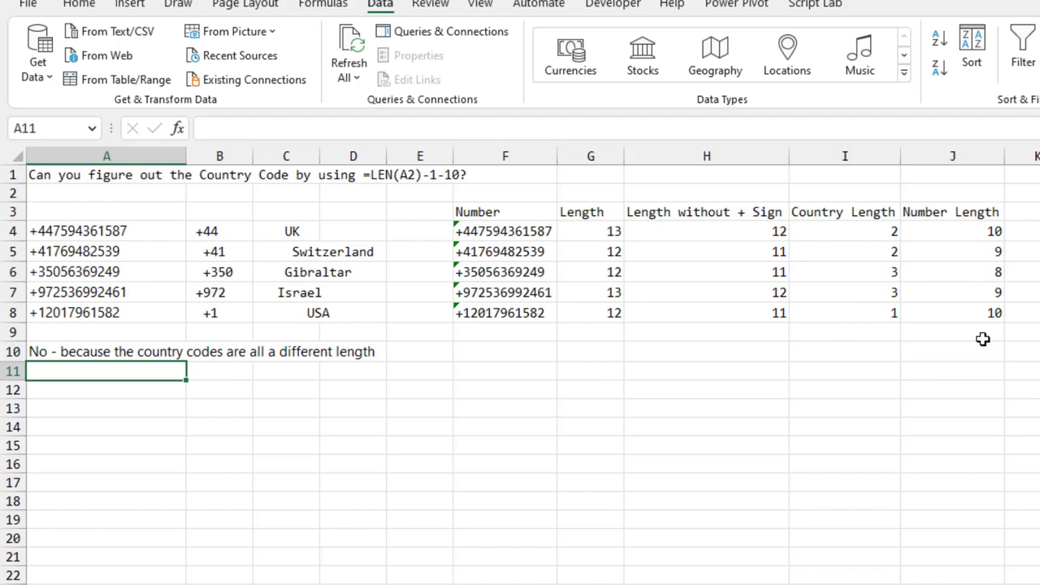
{"action": "mouse_move", "coordinate": [1035, 312]}
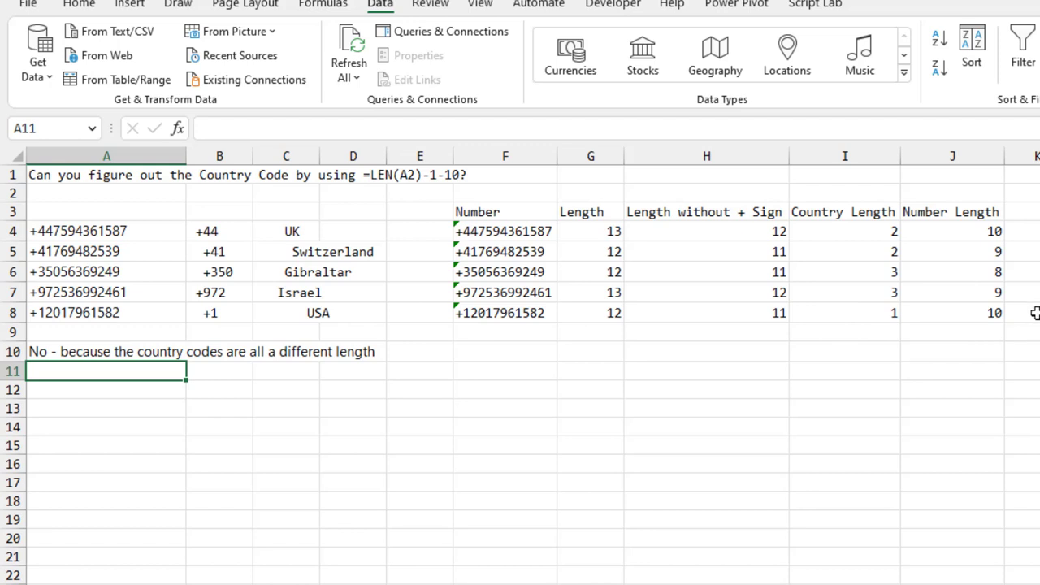
{"action": "mouse_move", "coordinate": [1011, 231]}
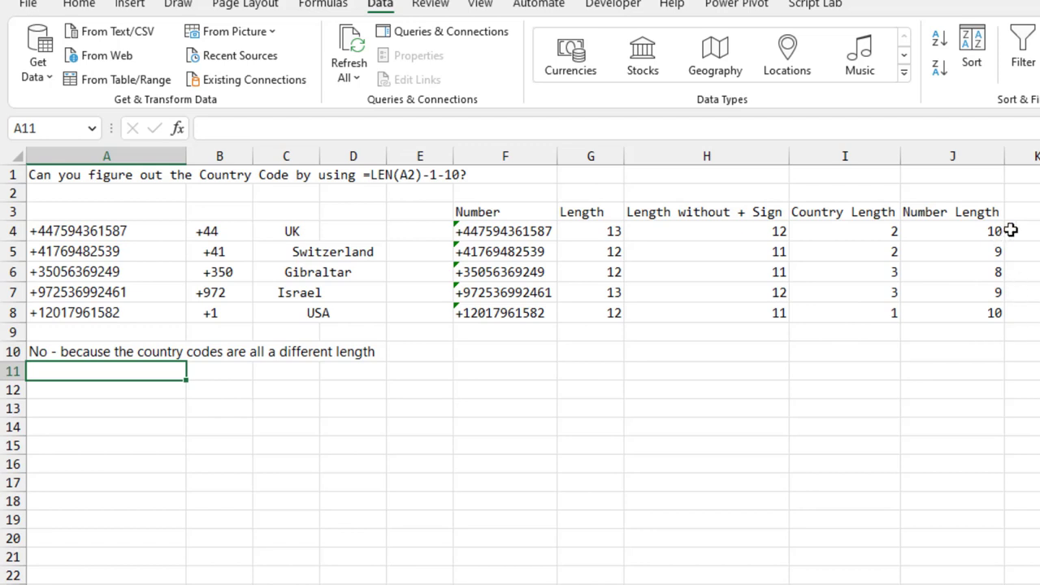
{"action": "mouse_move", "coordinate": [845, 270]}
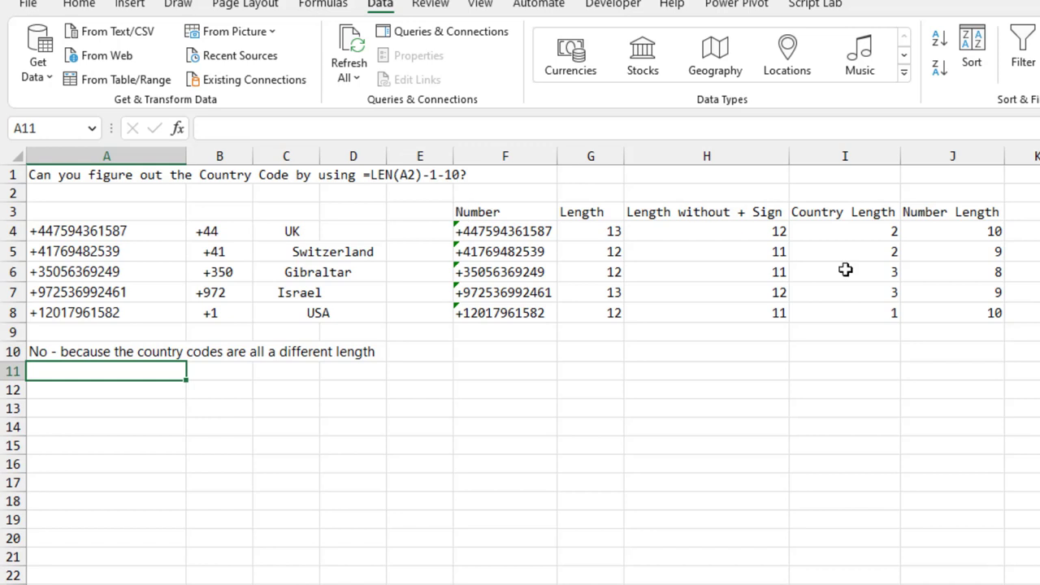
{"action": "mouse_move", "coordinate": [862, 327]}
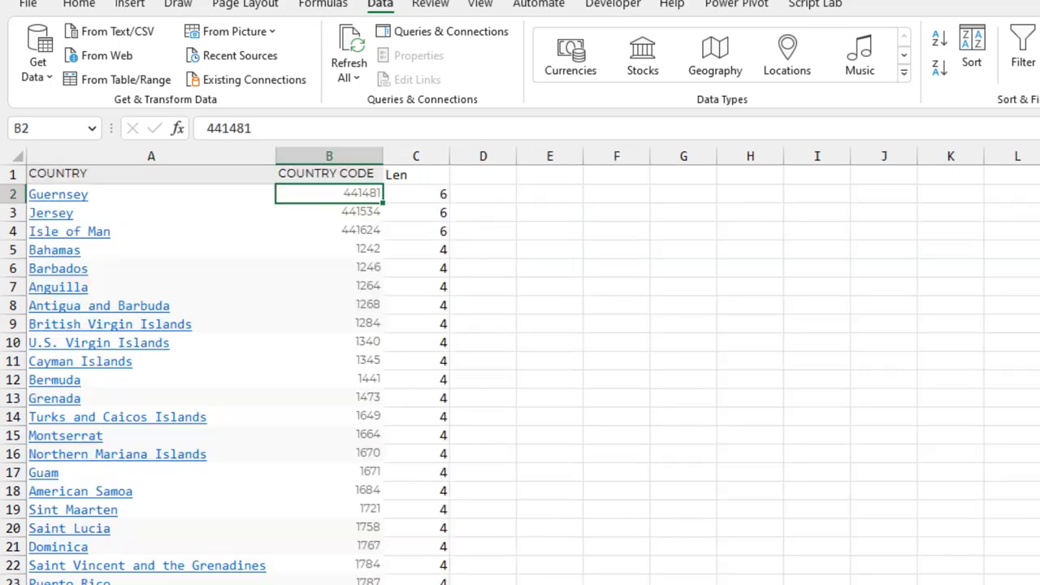
{"action": "mouse_move", "coordinate": [691, 569]}
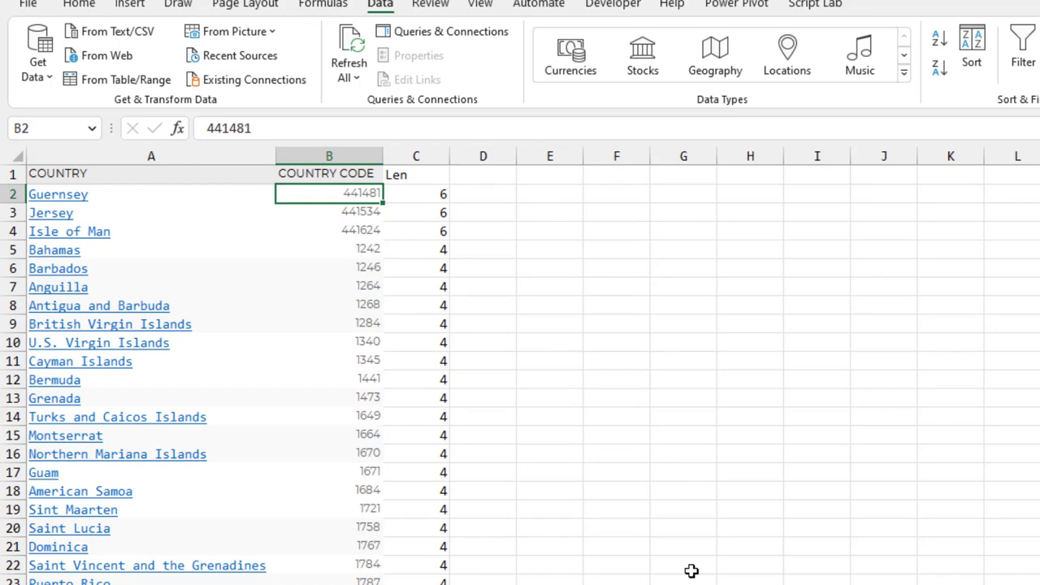
{"action": "mouse_move", "coordinate": [448, 432]}
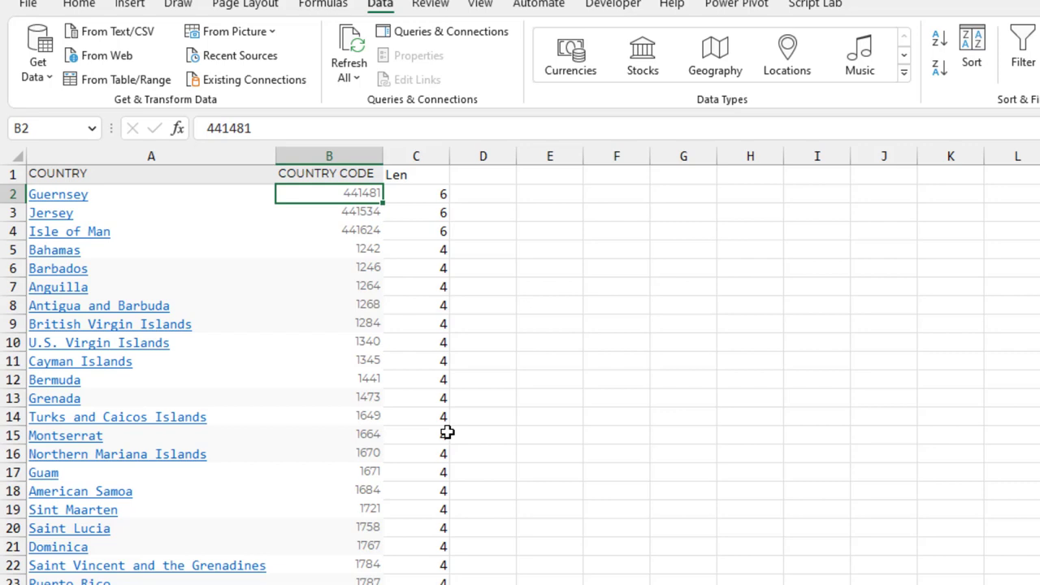
{"action": "mouse_move", "coordinate": [364, 225]}
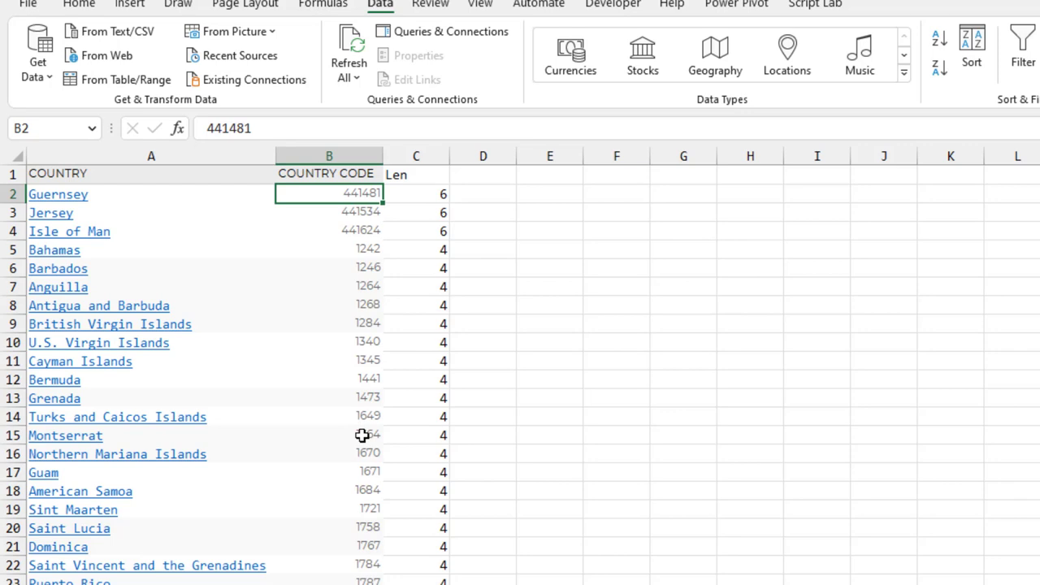
Highlight duplicate country codes in column B with conditional formatting
{"action": "scroll", "scroll_direction": "down", "scroll_amount": 3}
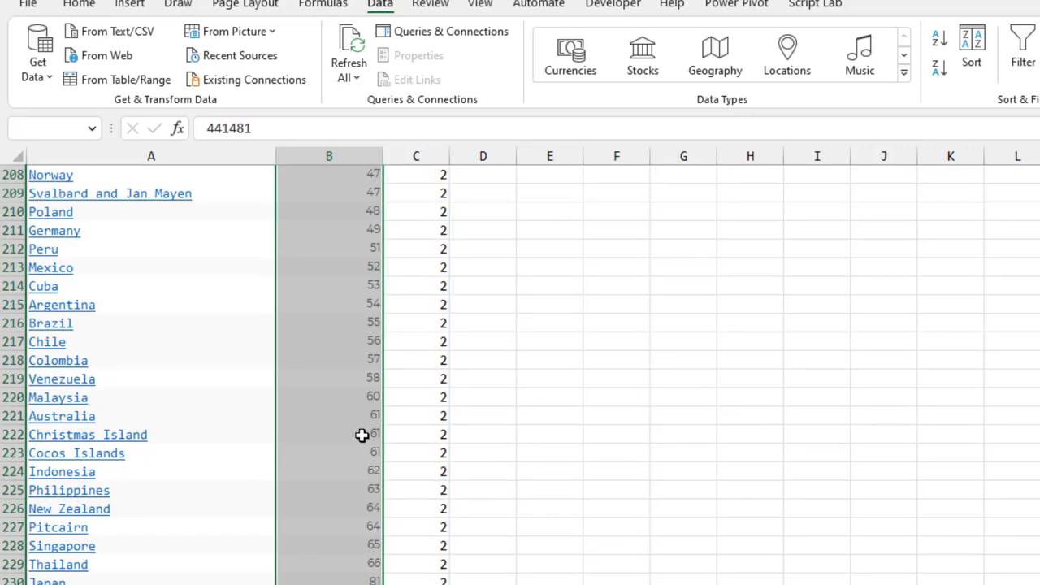
{"action": "left_click", "coordinate": [57, 3]}
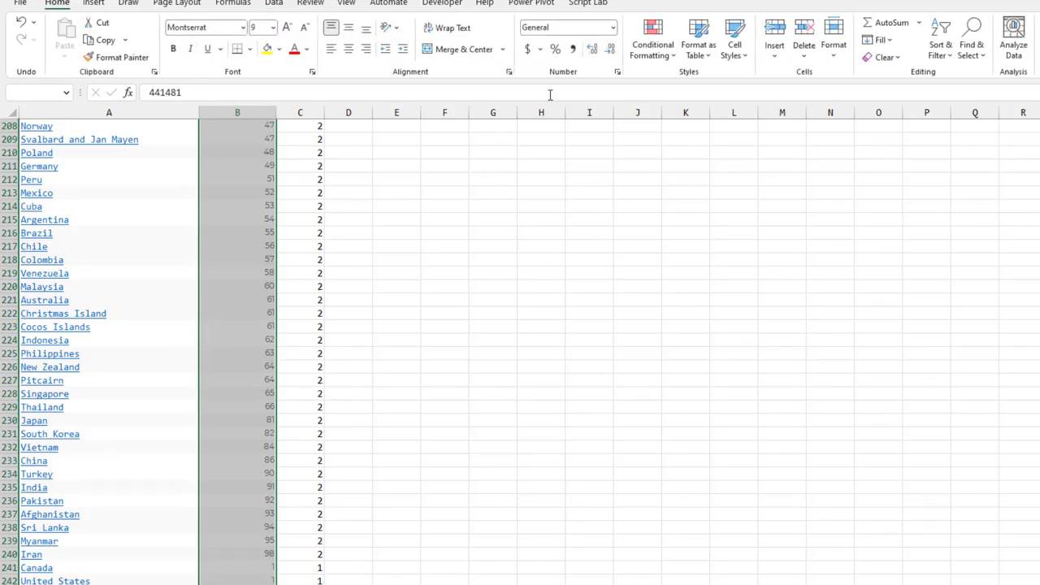
{"action": "left_click", "coordinate": [653, 36]}
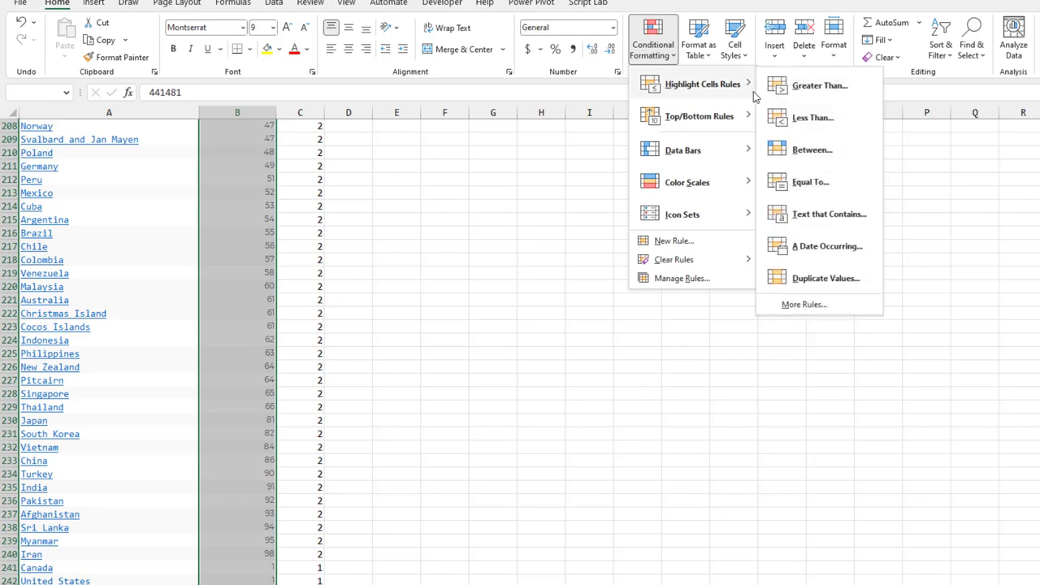
{"action": "left_click", "coordinate": [826, 278]}
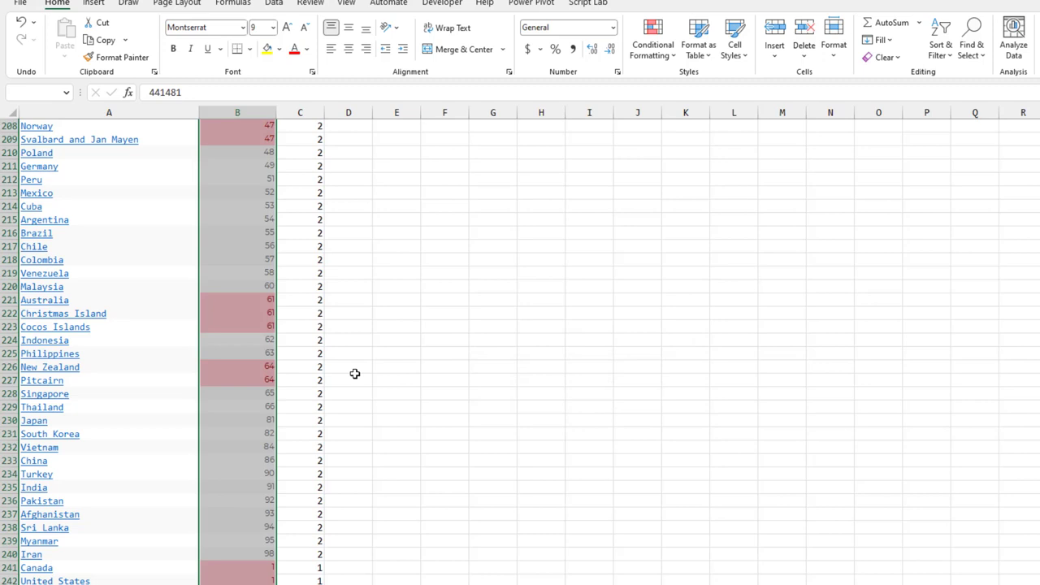
{"action": "mouse_move", "coordinate": [255, 296]}
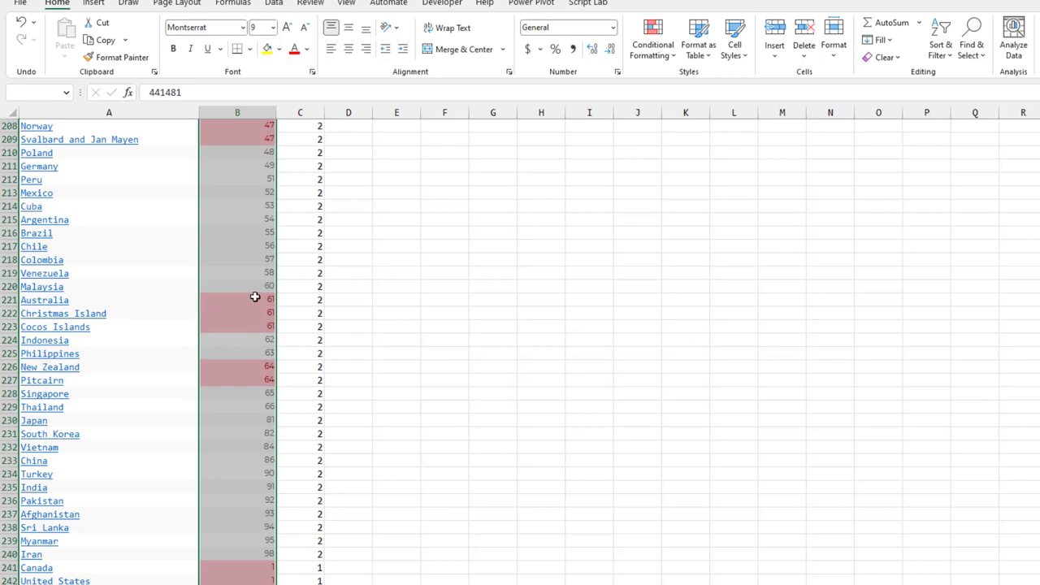
{"action": "mouse_move", "coordinate": [95, 326]}
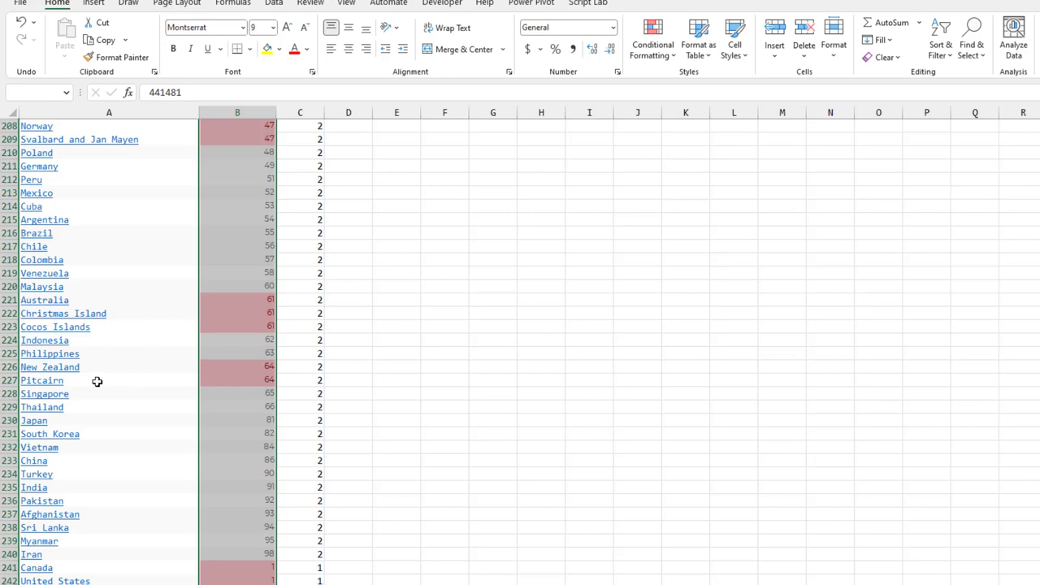
{"action": "mouse_move", "coordinate": [110, 575]}
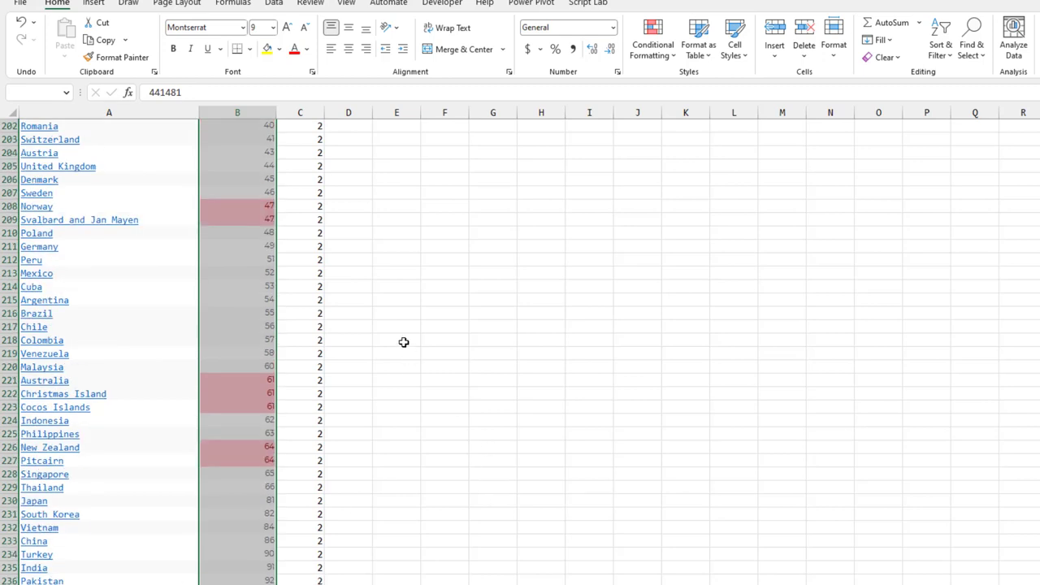
{"action": "mouse_move", "coordinate": [63, 208]}
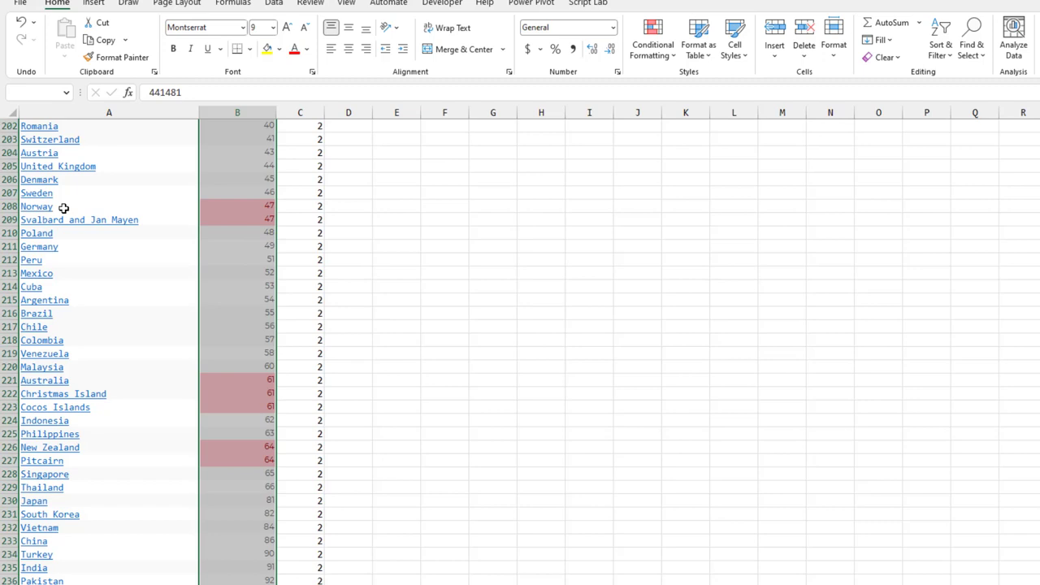
{"action": "mouse_move", "coordinate": [69, 208]}
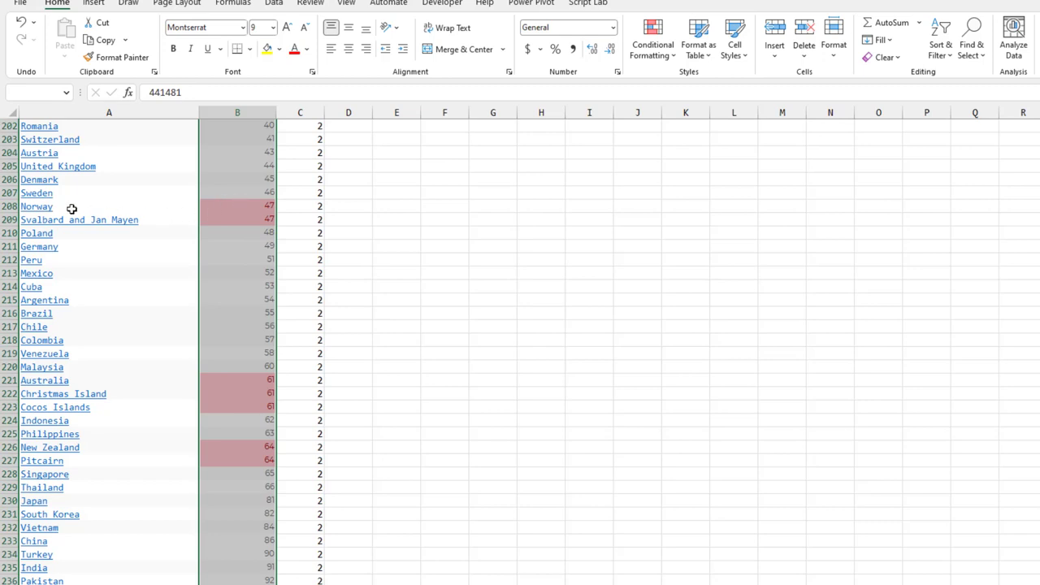
{"action": "mouse_move", "coordinate": [119, 231]}
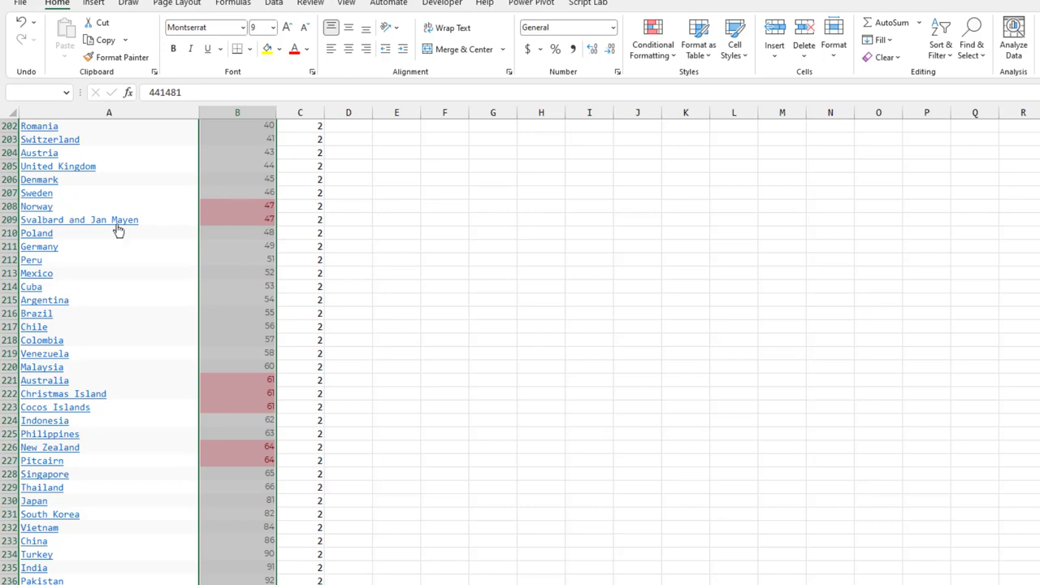
{"action": "mouse_move", "coordinate": [237, 395]}
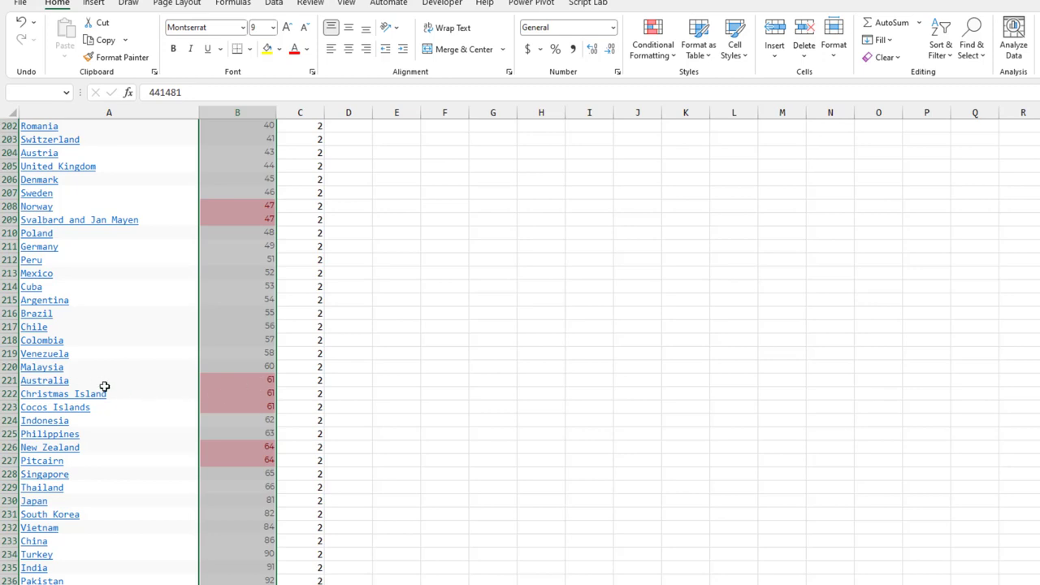
{"action": "mouse_move", "coordinate": [329, 484]}
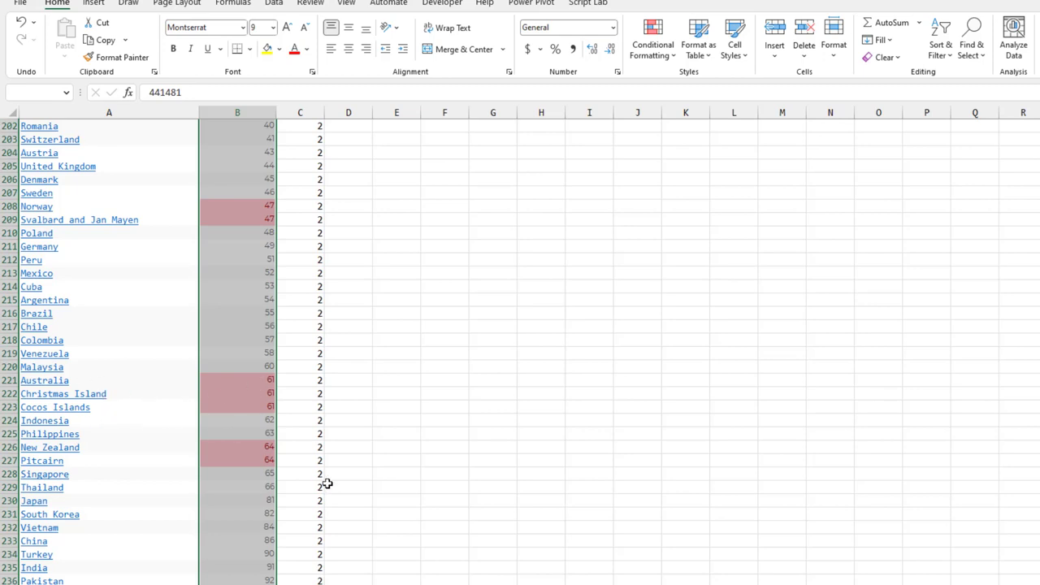
Select the CC4 table entry in K2 on the phone-numbers sheet to review the lookup tables
{"action": "scroll", "scroll_direction": "down", "scroll_amount": 3}
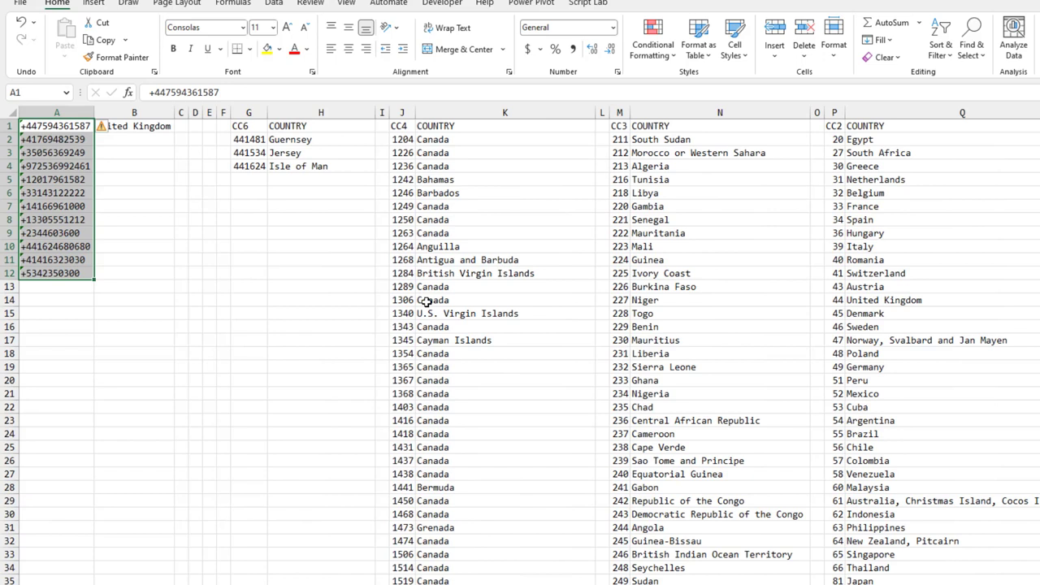
{"action": "left_click", "coordinate": [503, 140]}
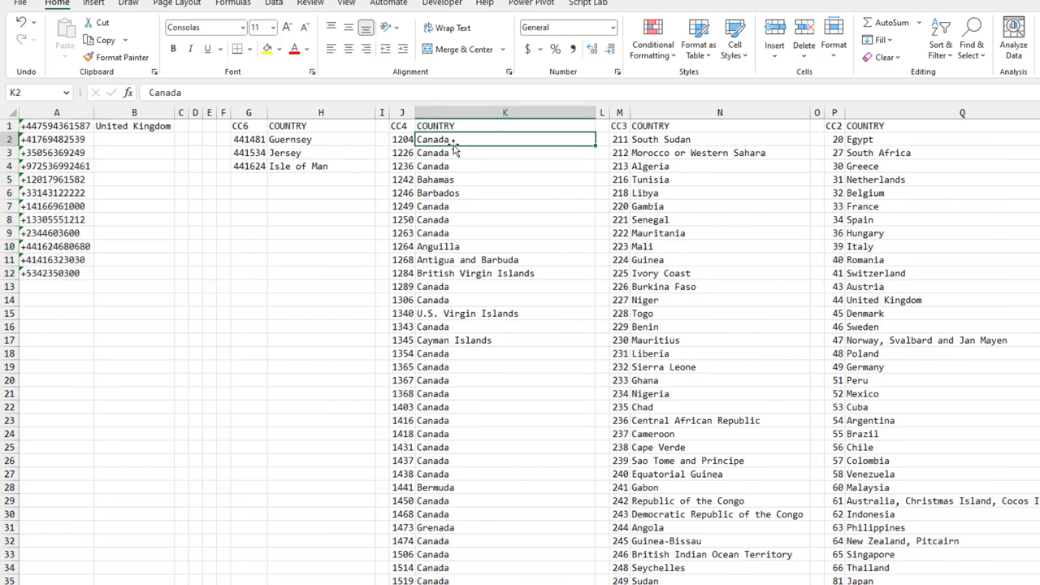
{"action": "left_click", "coordinate": [403, 139]}
{"action": "type", "text": "SIX"}
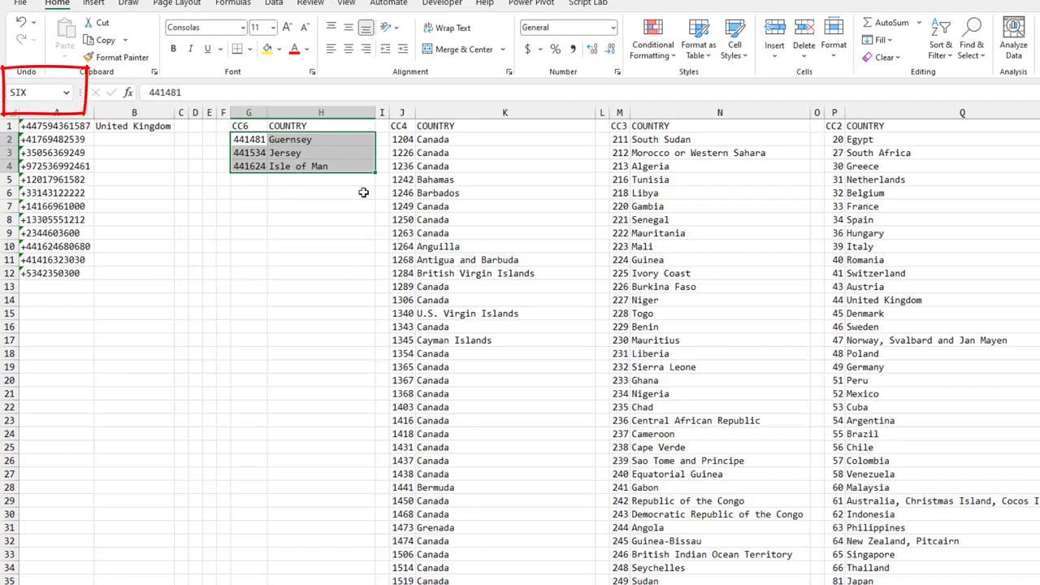
{"action": "left_click", "coordinate": [401, 140]}
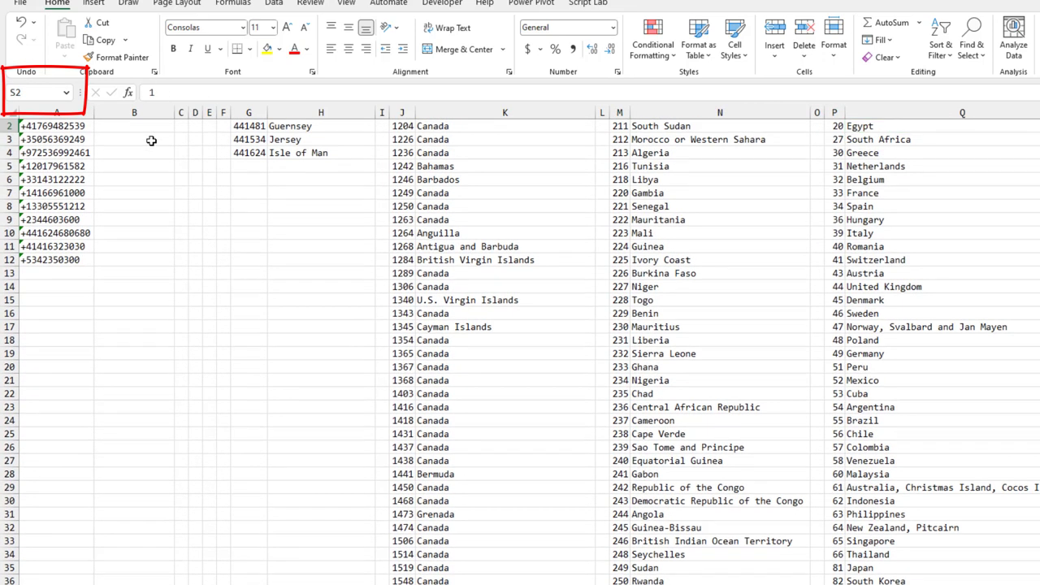
{"action": "type", "text": "One"}
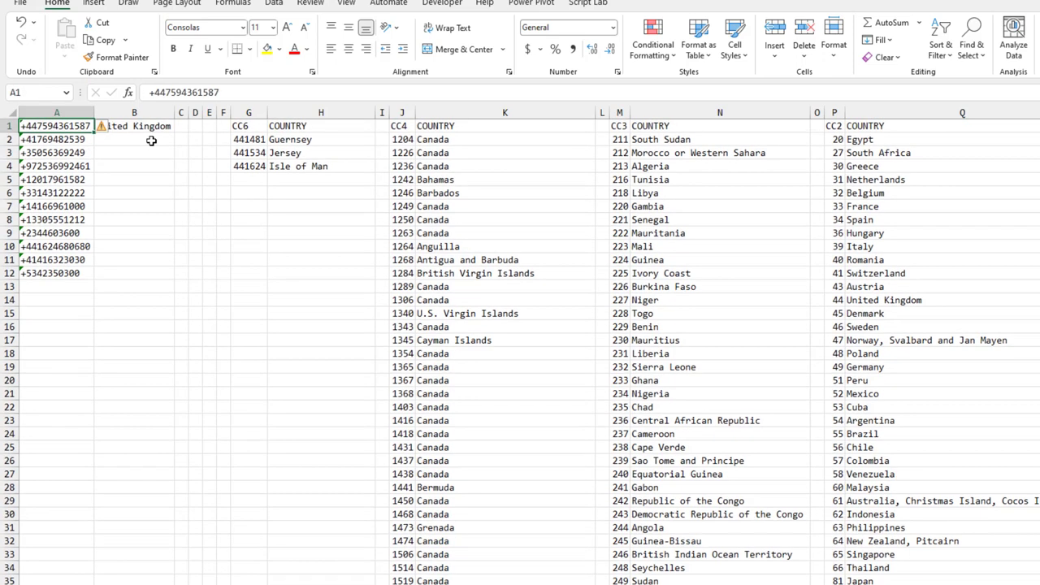
{"action": "mouse_move", "coordinate": [260, 175]}
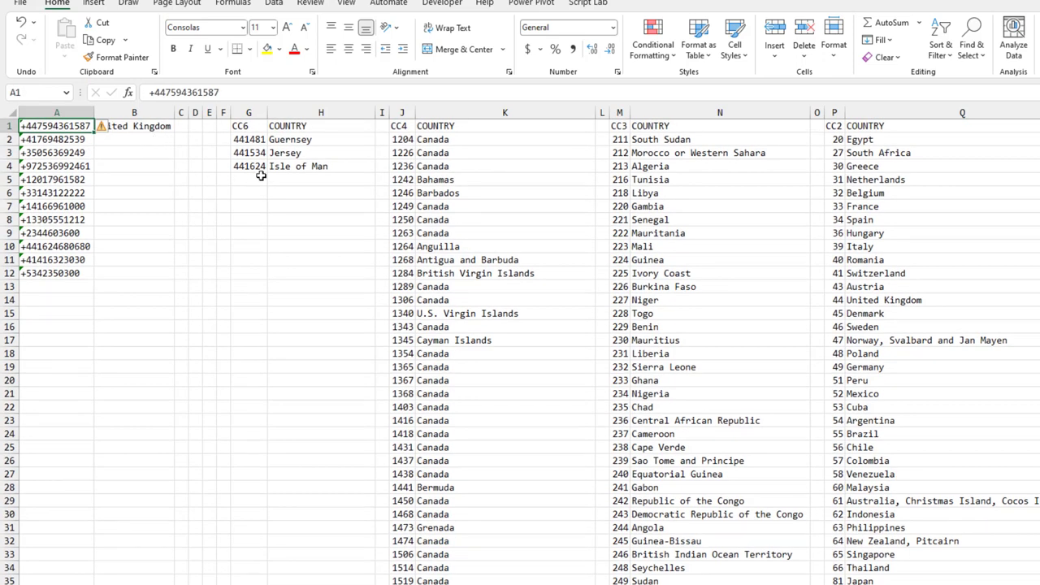
{"action": "mouse_move", "coordinate": [253, 209]}
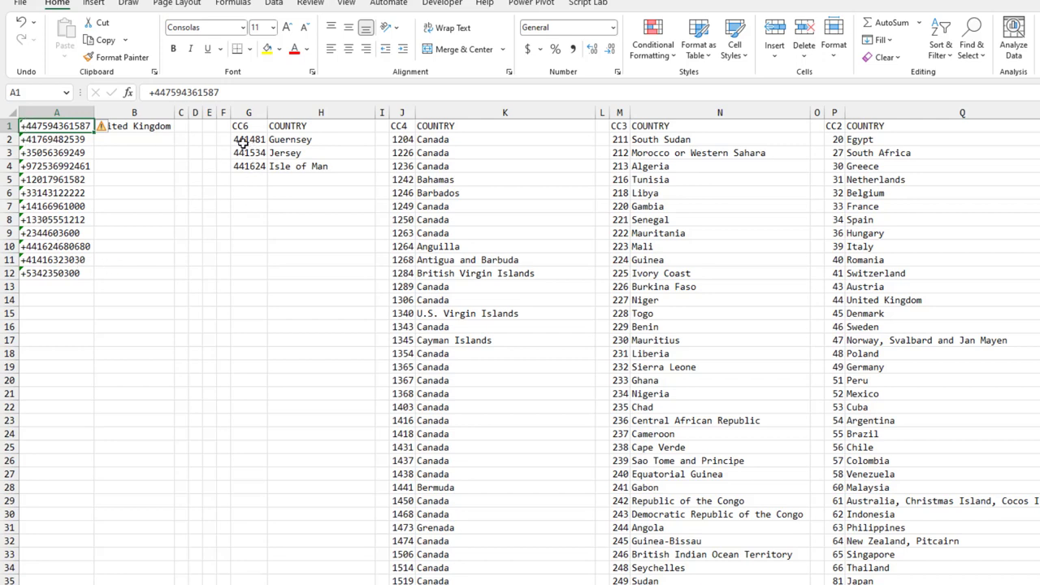
{"action": "mouse_move", "coordinate": [284, 140]}
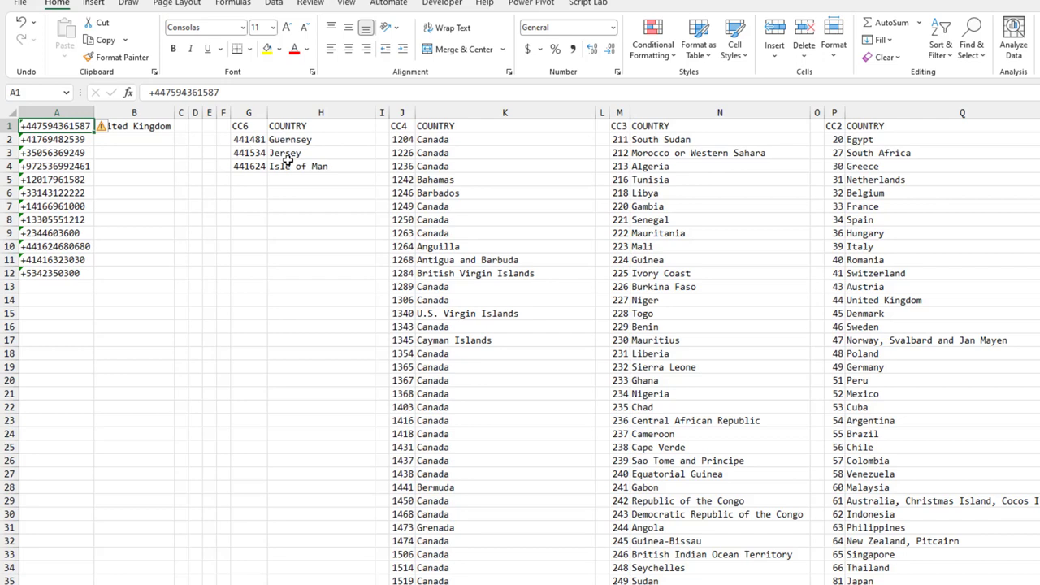
{"action": "mouse_move", "coordinate": [286, 153]}
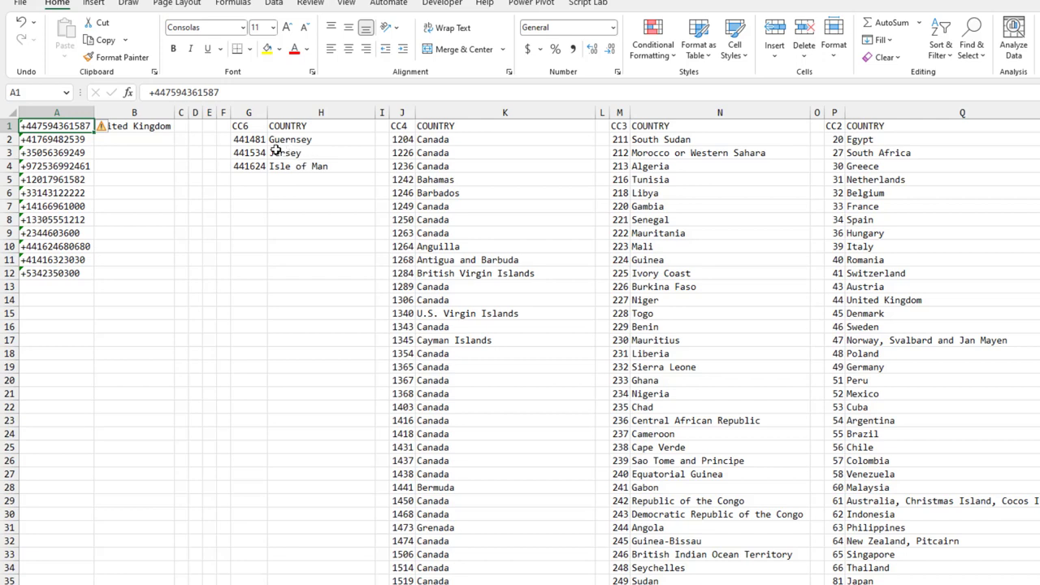
{"action": "mouse_move", "coordinate": [286, 166]}
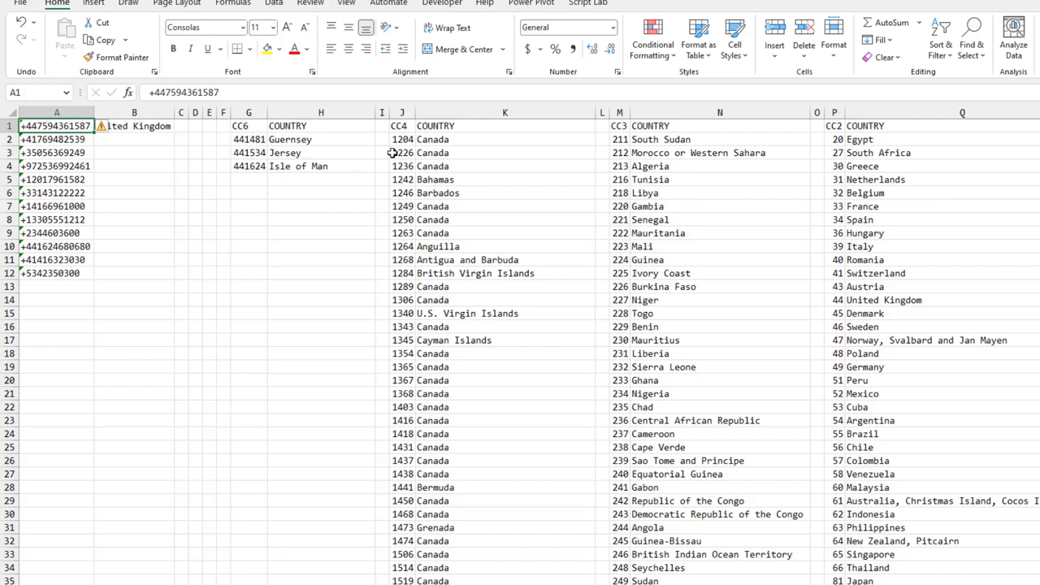
{"action": "mouse_move", "coordinate": [393, 153]}
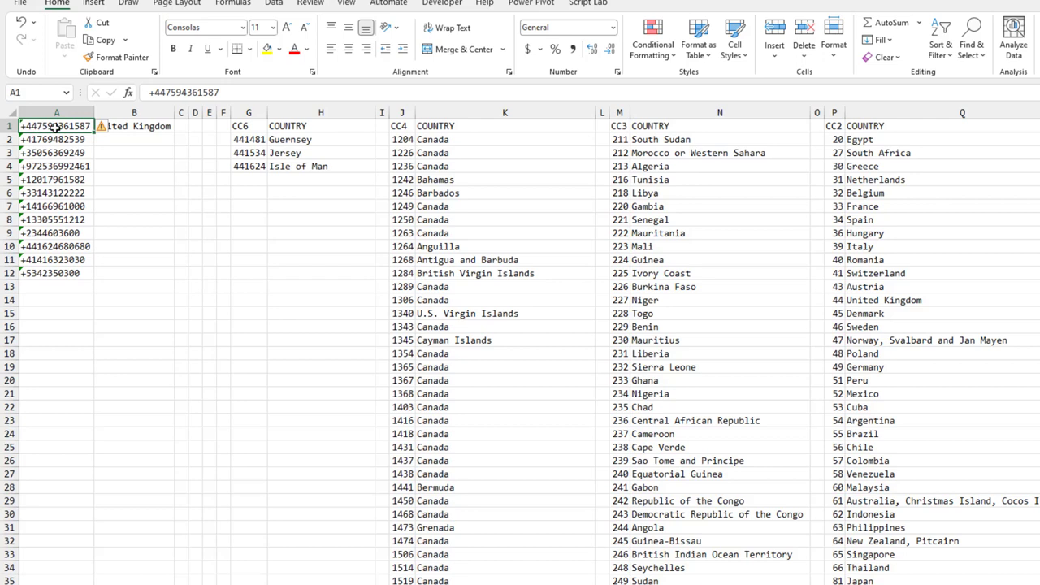
{"action": "mouse_move", "coordinate": [409, 139]}
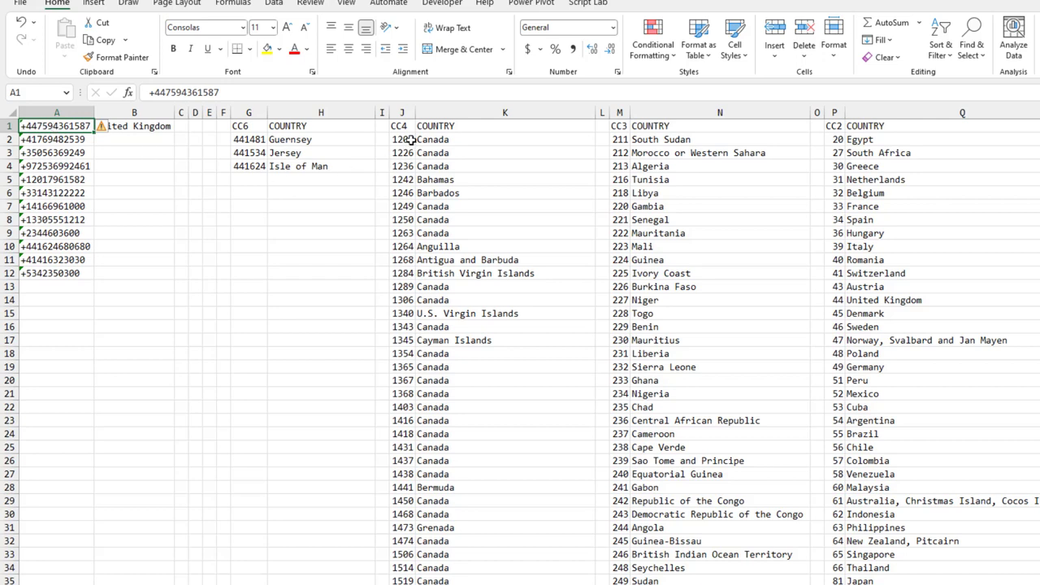
{"action": "mouse_move", "coordinate": [410, 140]}
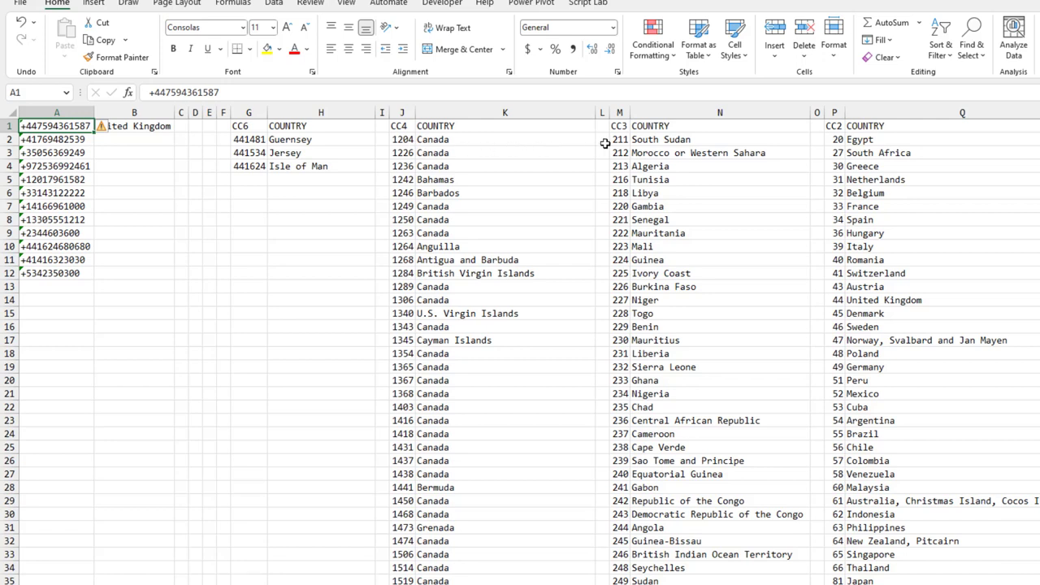
{"action": "mouse_move", "coordinate": [624, 143]}
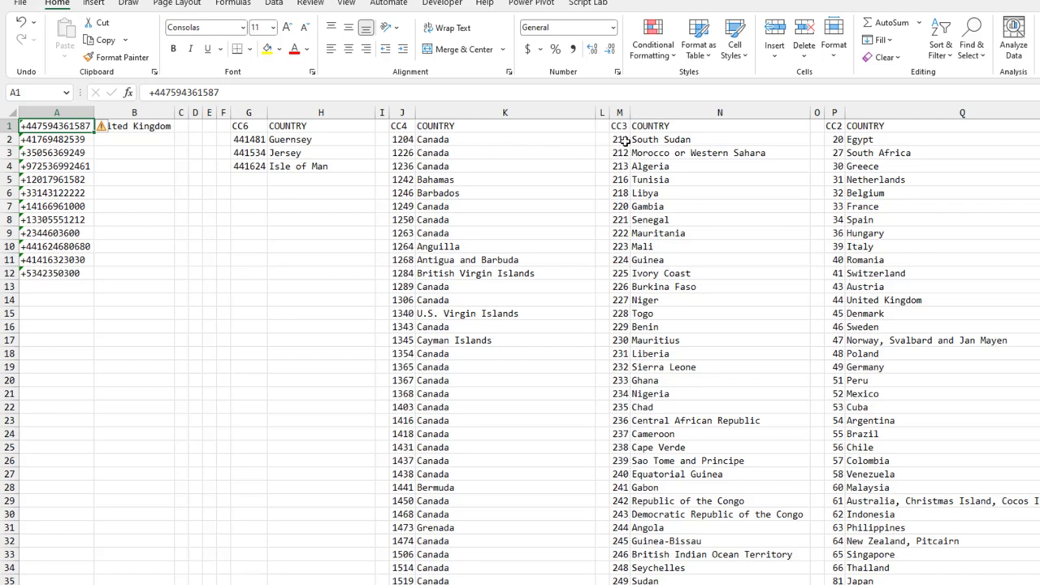
{"action": "mouse_move", "coordinate": [841, 139]}
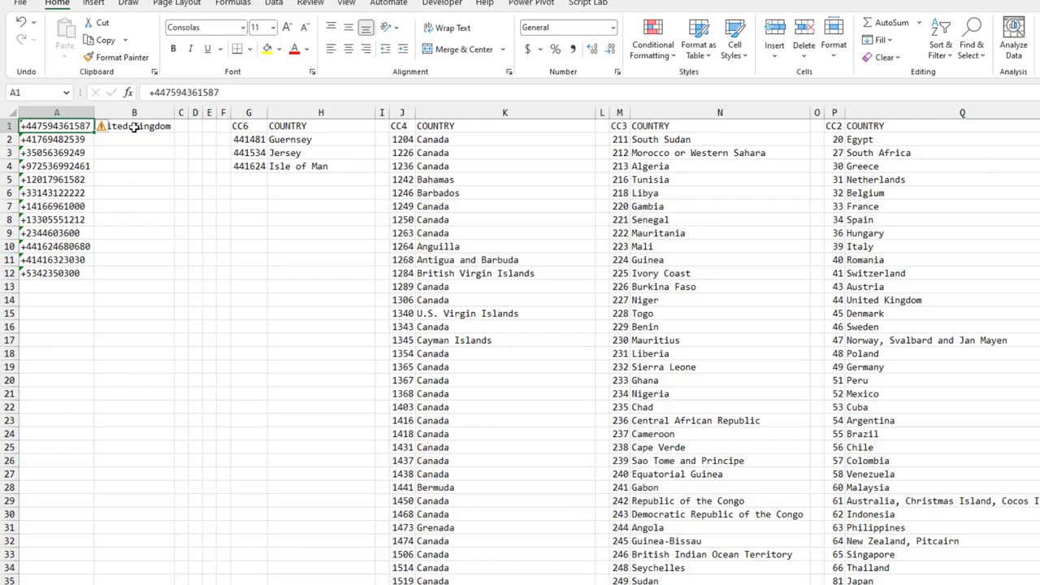
{"action": "left_click", "coordinate": [134, 127]}
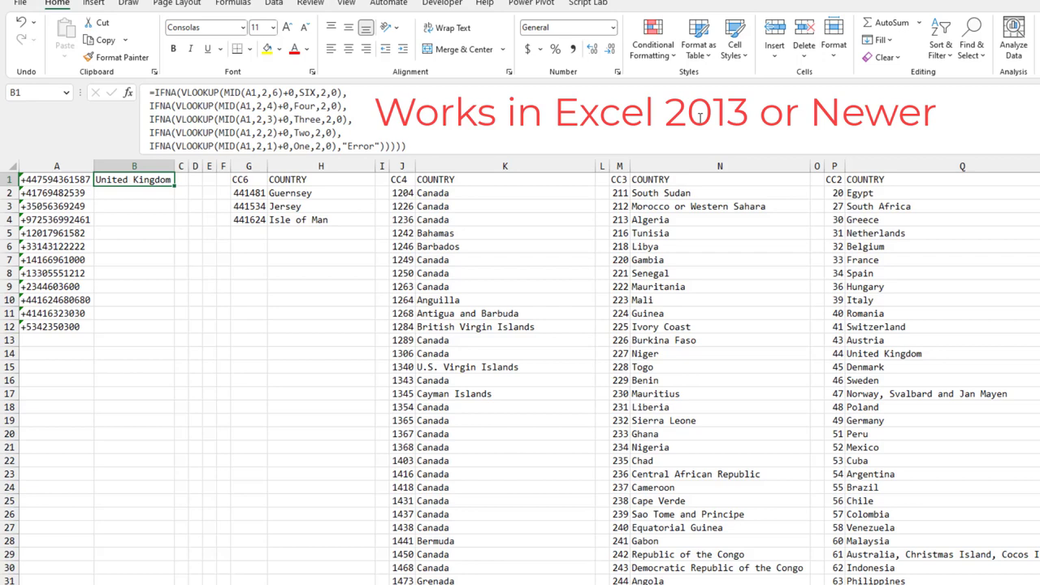
{"action": "mouse_move", "coordinate": [213, 104]}
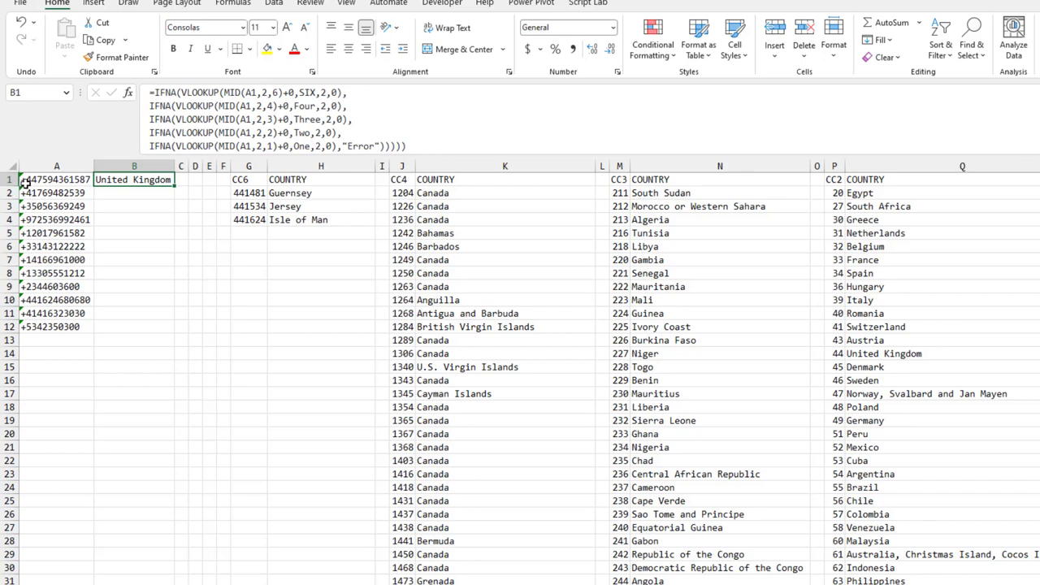
{"action": "mouse_move", "coordinate": [277, 91]}
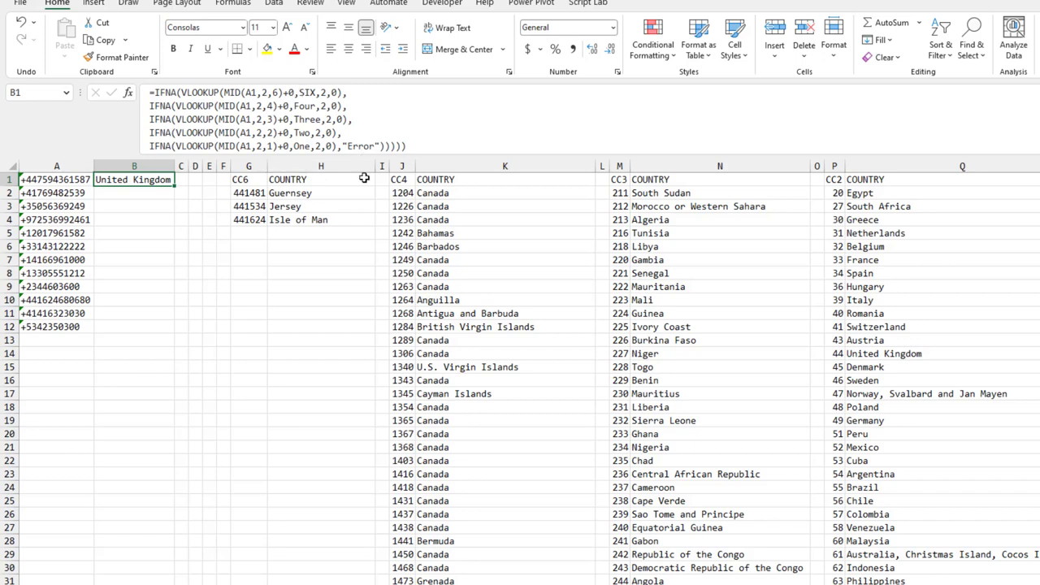
{"action": "mouse_move", "coordinate": [324, 94]}
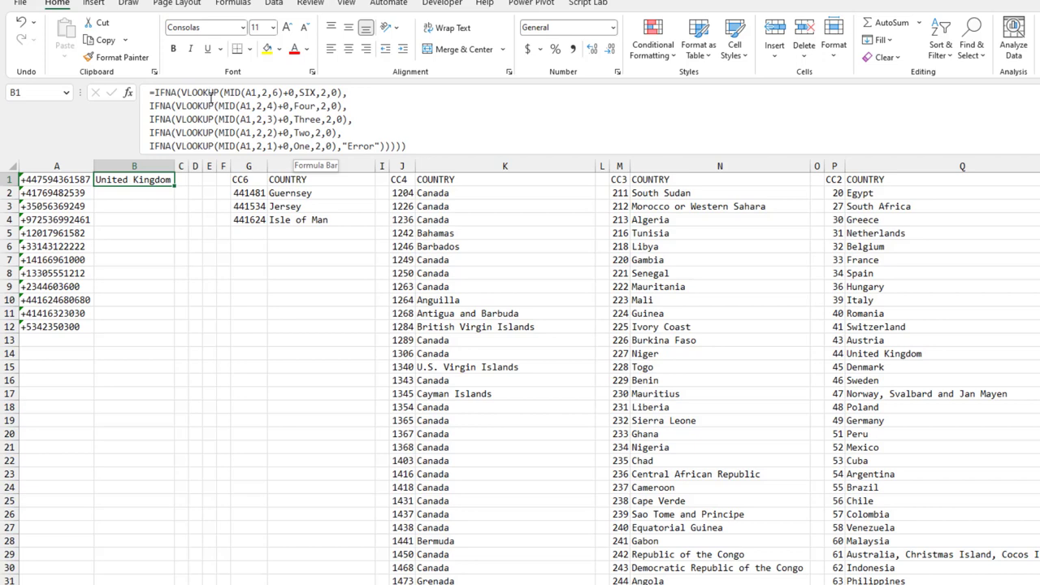
{"action": "mouse_move", "coordinate": [211, 98]}
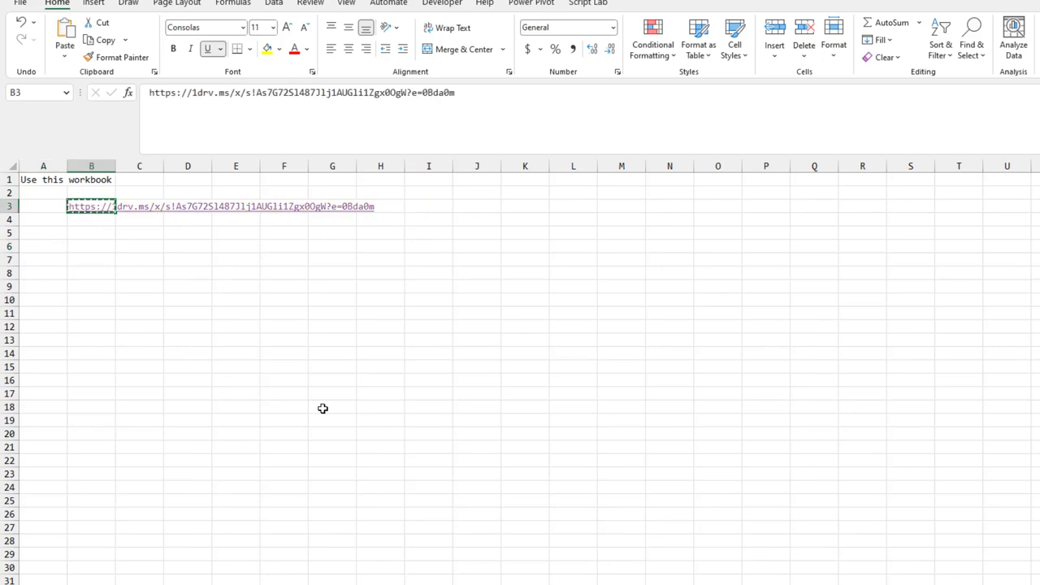
Download a copy of CountryCodeLookups via File > Save As and open the downloaded workbook
{"action": "left_click", "coordinate": [91, 204]}
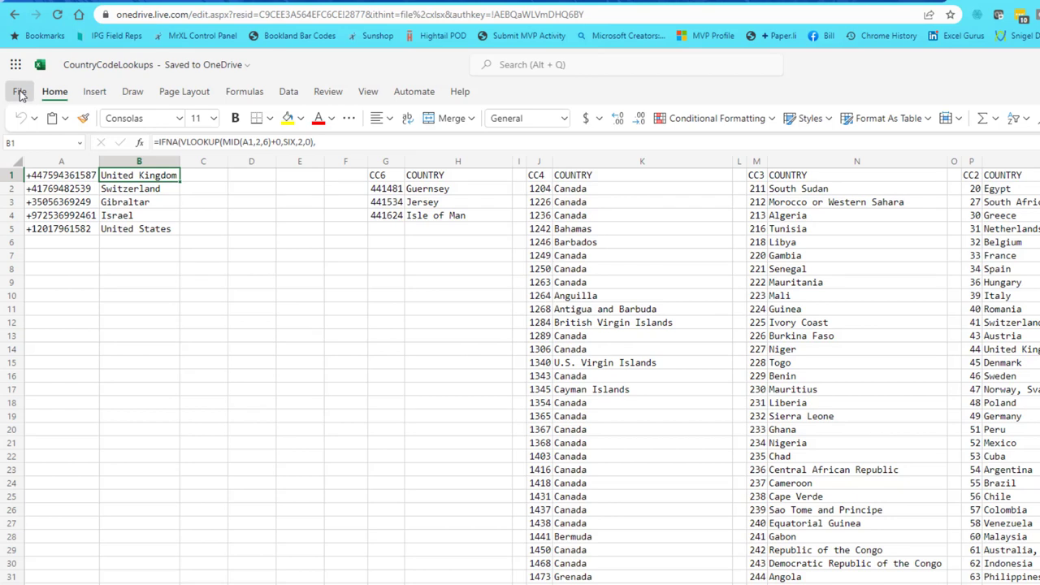
{"action": "left_click", "coordinate": [20, 91]}
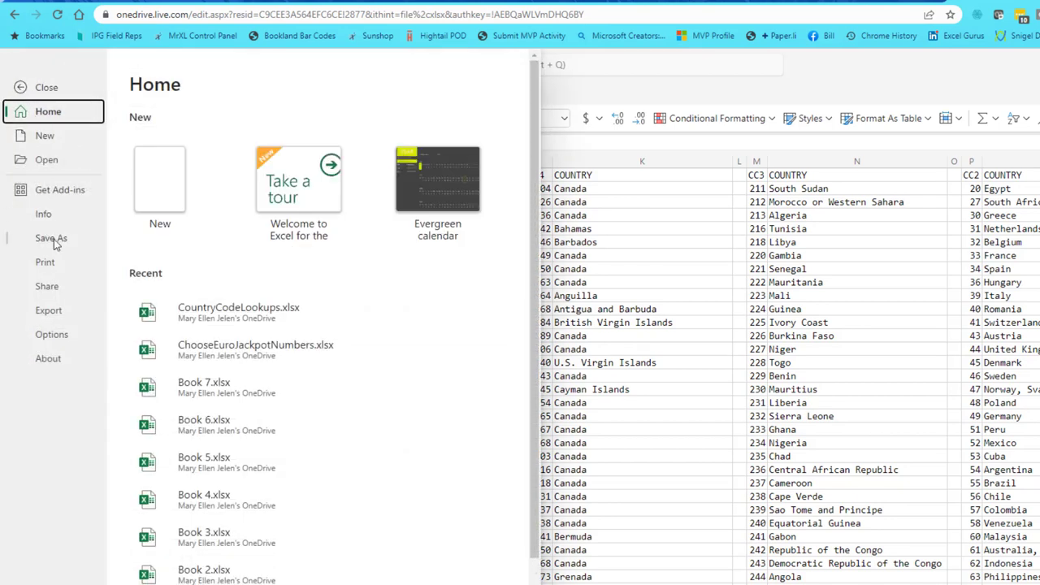
{"action": "left_click", "coordinate": [51, 238]}
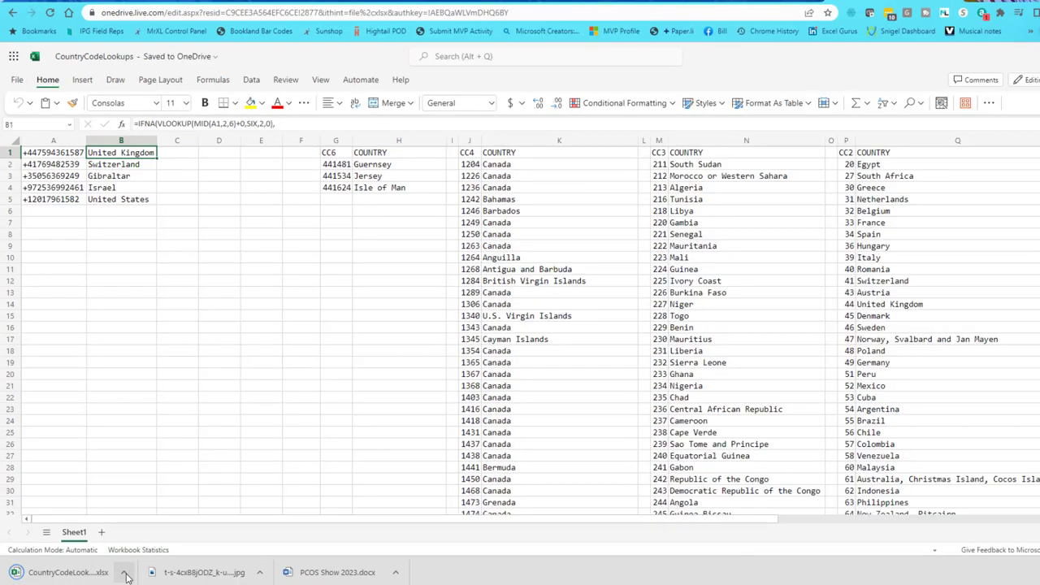
{"action": "left_click", "coordinate": [122, 572]}
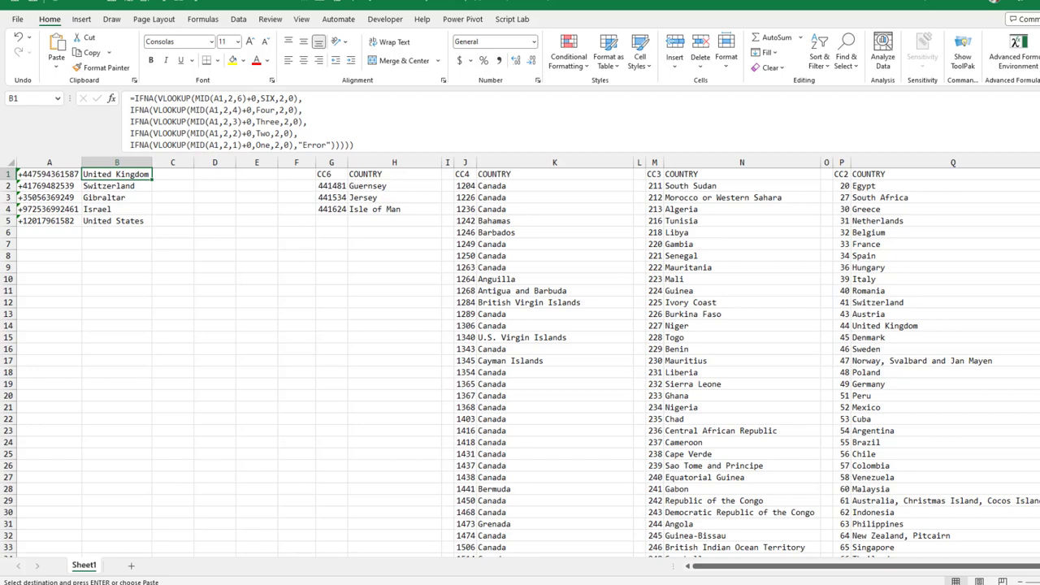
{"action": "mouse_move", "coordinate": [302, 20]}
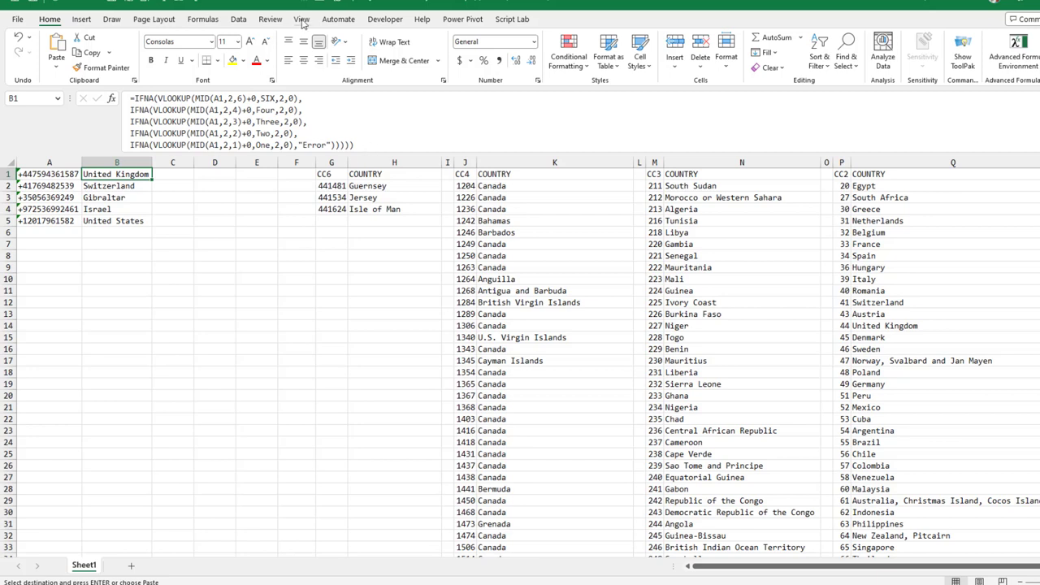
Check the AnyListOfPhoneNumbers workbook via Switch Windows and return to the lookup workbook
{"action": "left_click", "coordinate": [302, 19]}
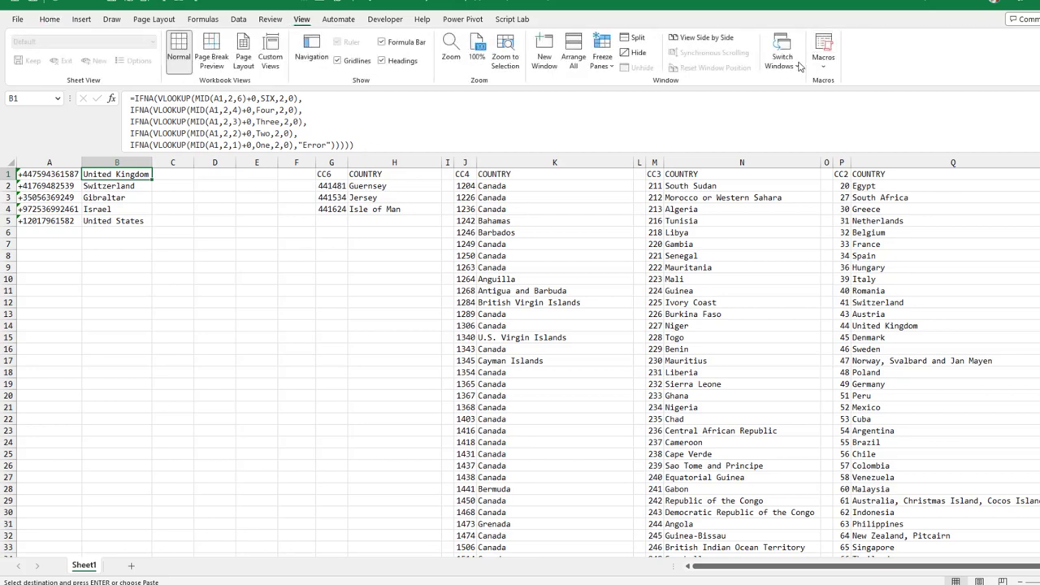
{"action": "left_click", "coordinate": [780, 50]}
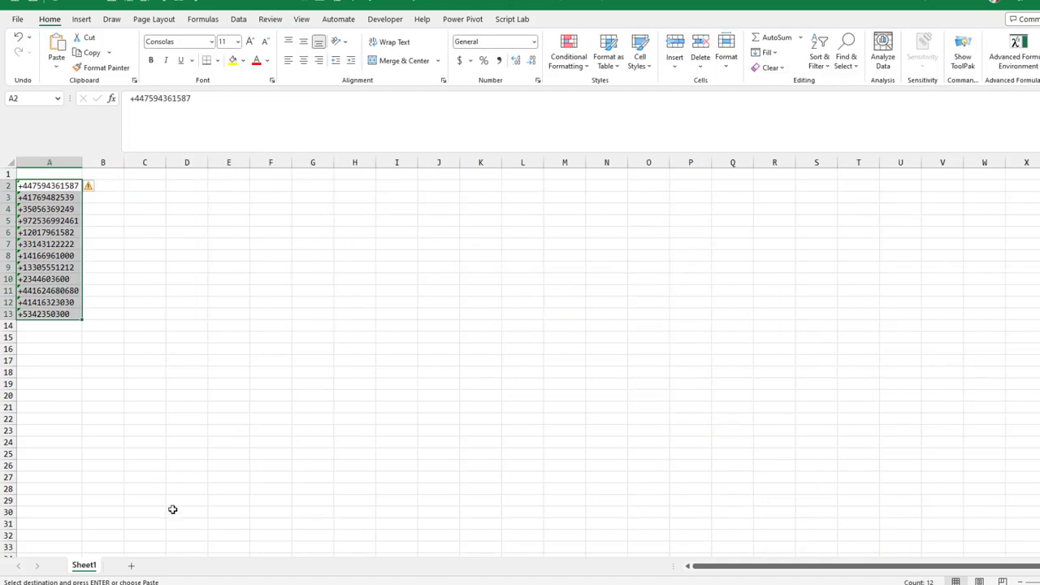
{"action": "mouse_move", "coordinate": [516, 403]}
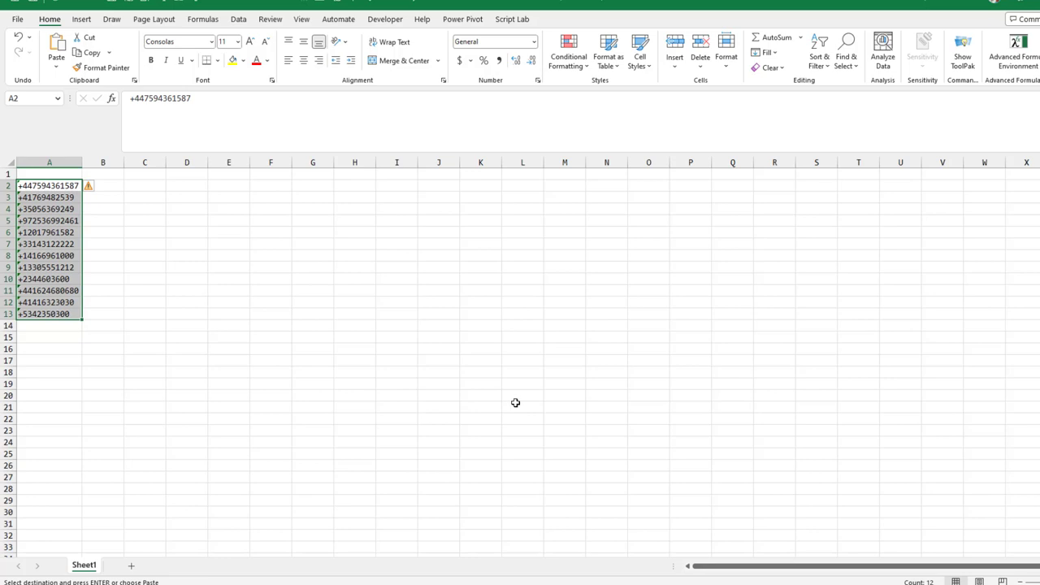
{"action": "left_click", "coordinate": [303, 20]}
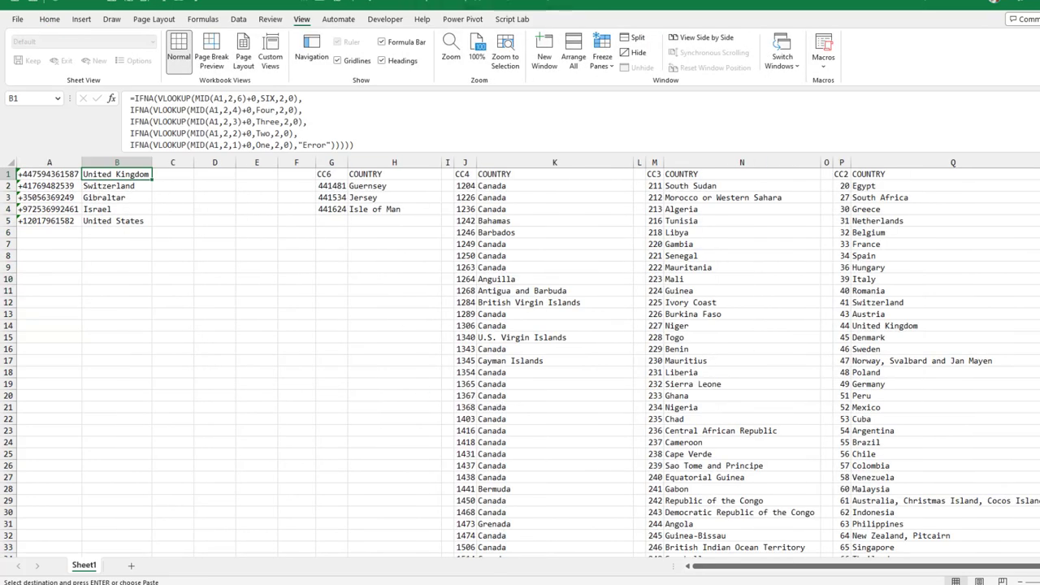
Copy the lookup sheet to the end of the AnyListOfPhoneNumbers workbook with Move or Copy
{"action": "right_click", "coordinate": [84, 565]}
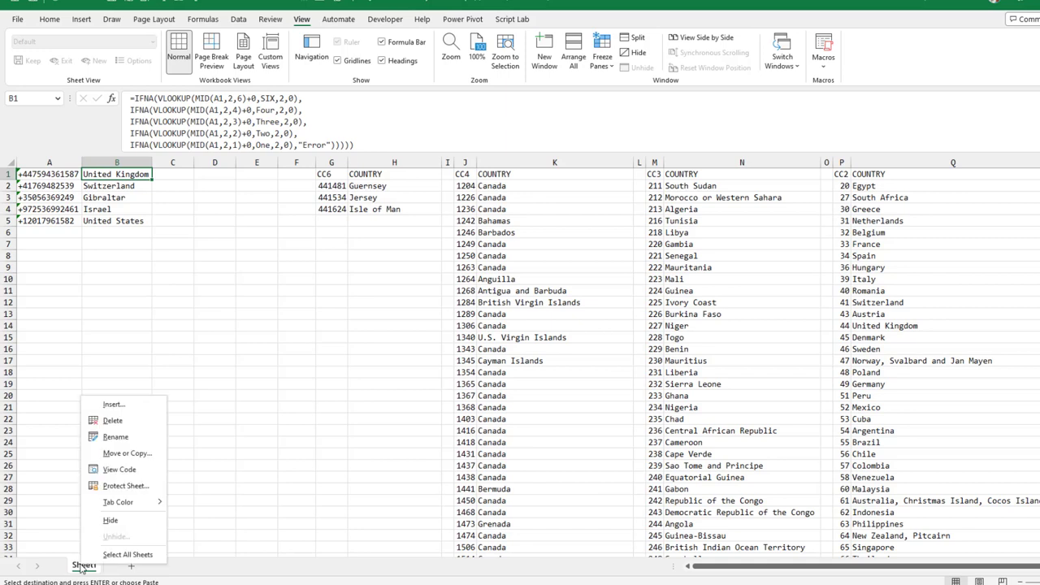
{"action": "left_click", "coordinate": [127, 452]}
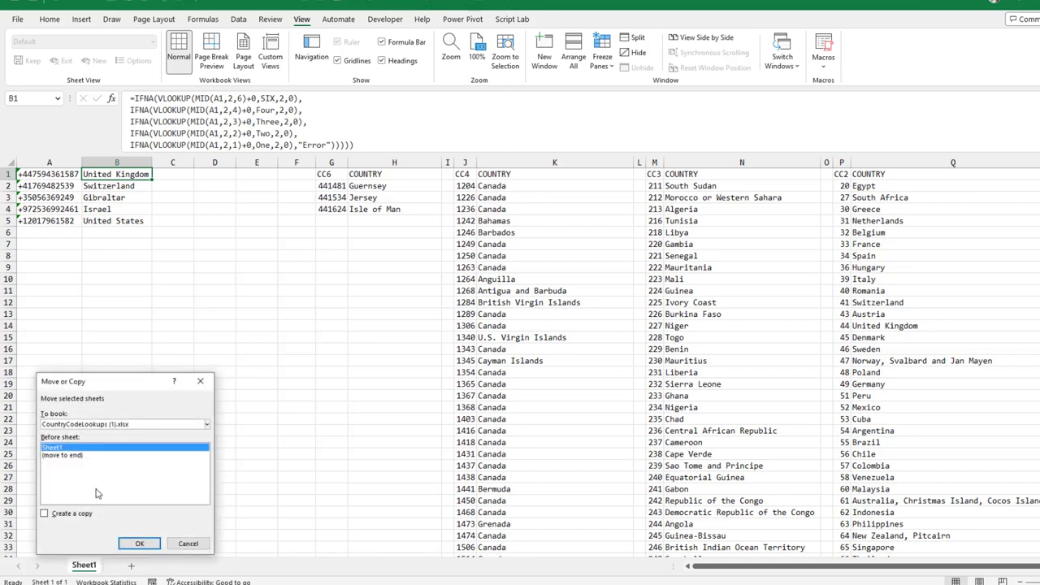
{"action": "left_click", "coordinate": [46, 514]}
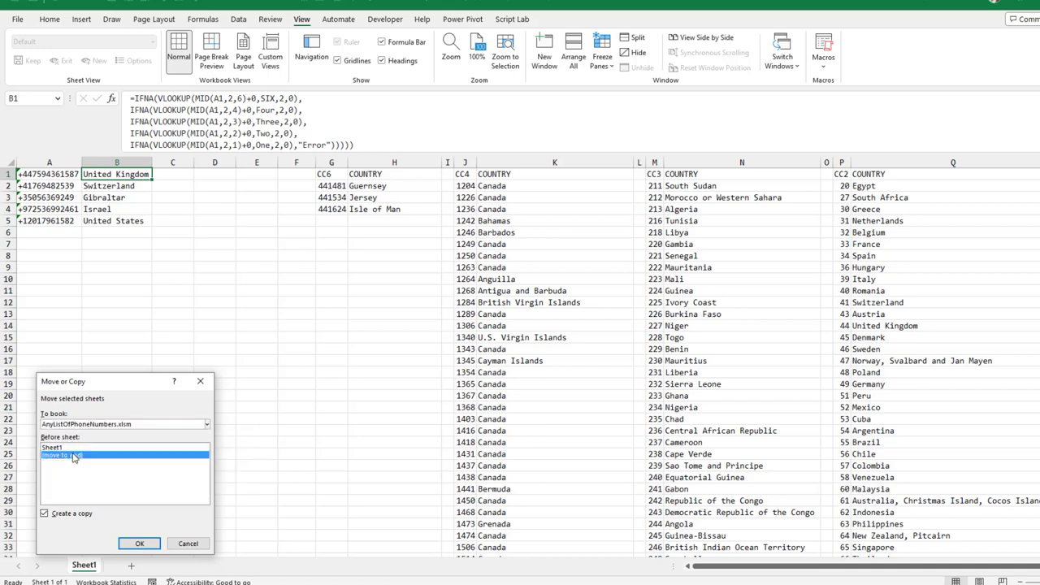
{"action": "left_click", "coordinate": [140, 542]}
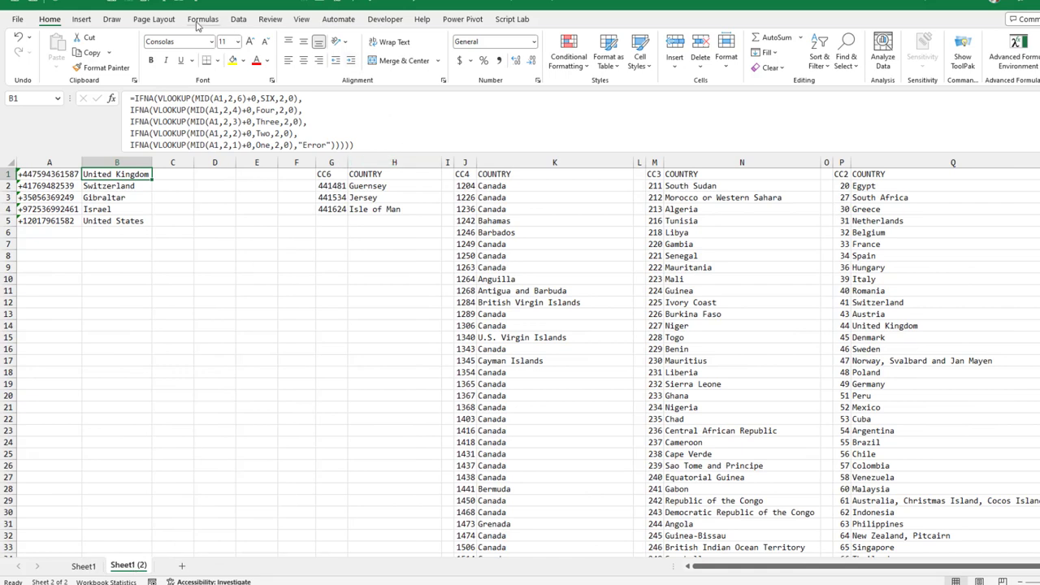
Confirm the named ranges in Name Manager, then paste onto Sheet1 with the phone numbers
{"action": "left_click", "coordinate": [202, 19]}
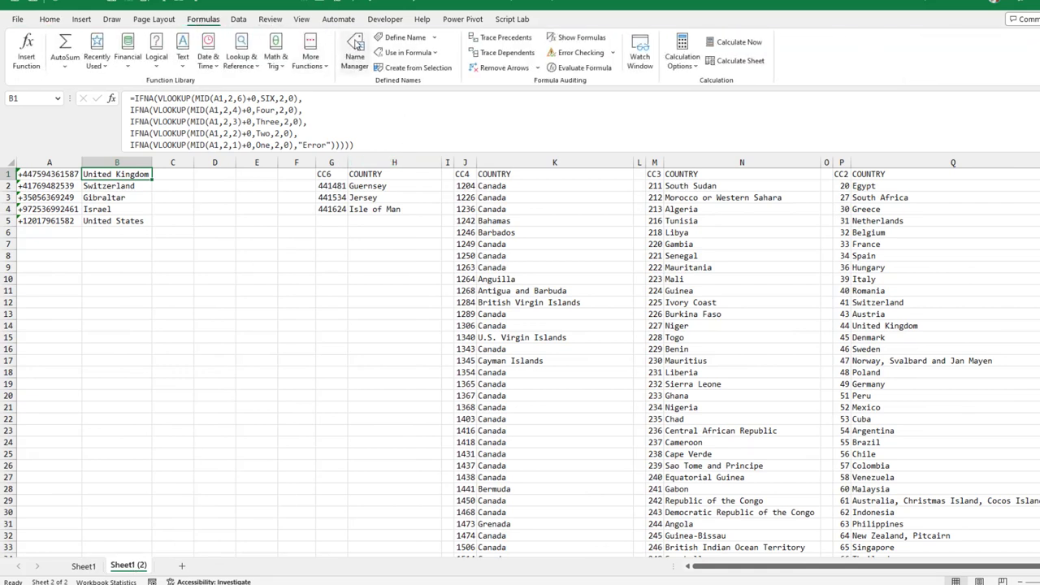
{"action": "left_click", "coordinate": [354, 49]}
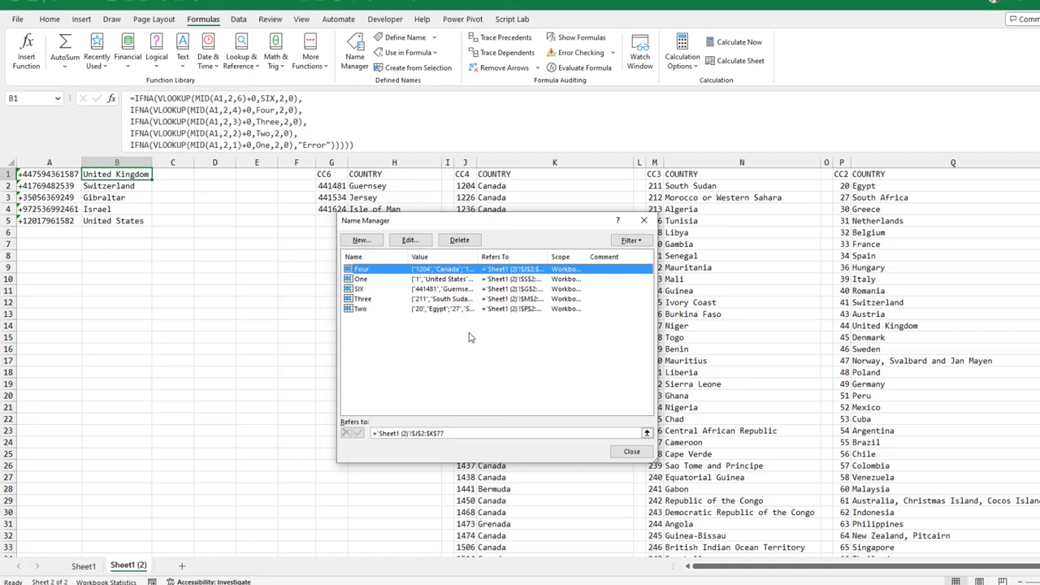
{"action": "left_click", "coordinate": [633, 451]}
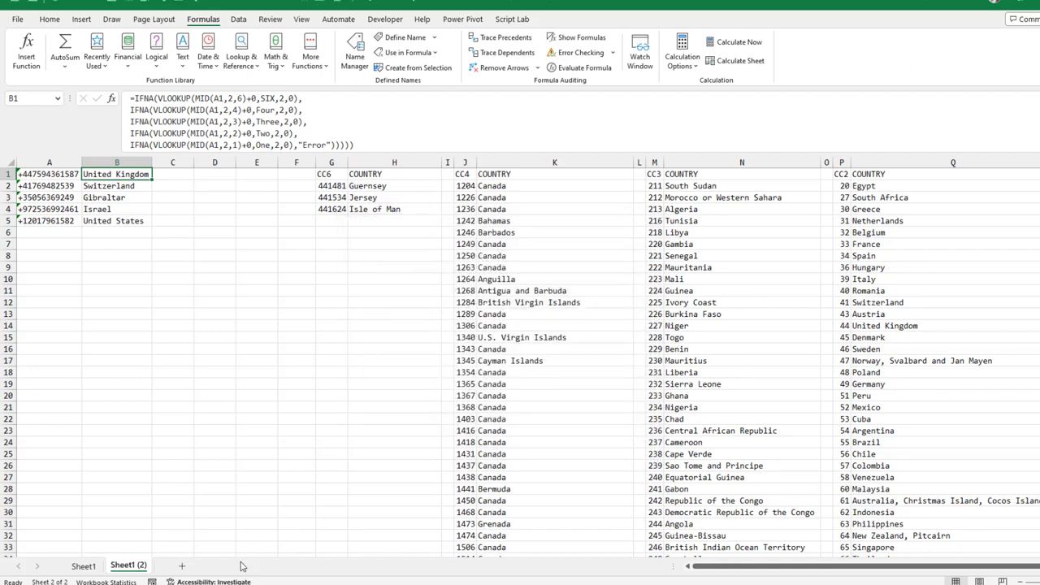
{"action": "left_click", "coordinate": [49, 19]}
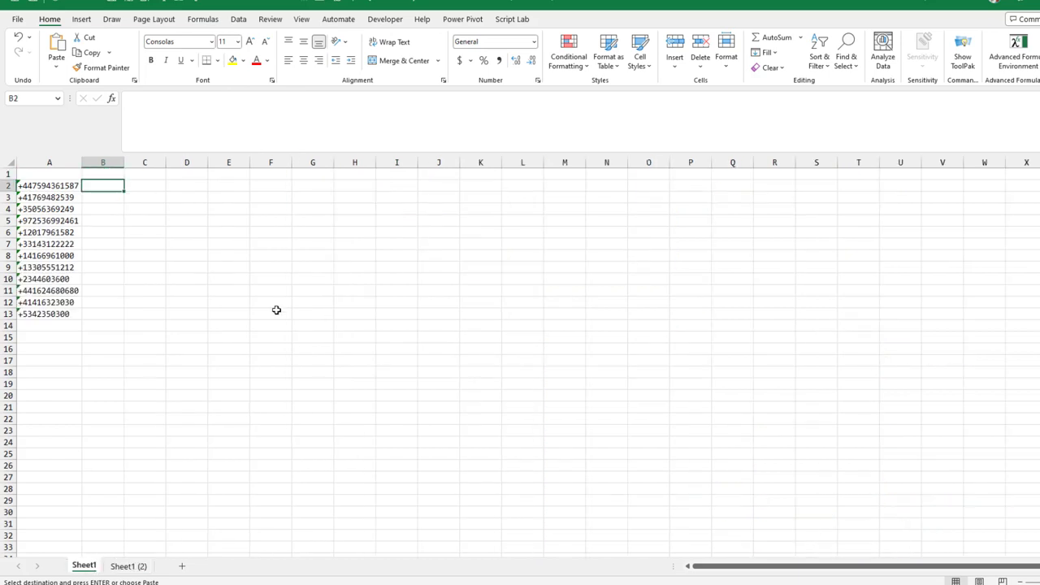
{"action": "key", "text": "ctrl+v"}
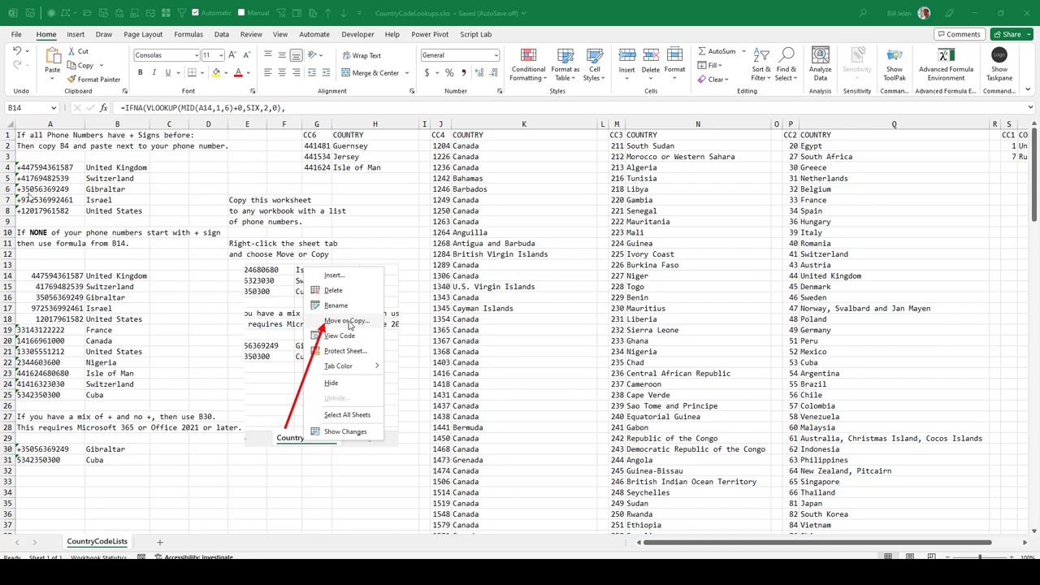
Review the LET formula in B30 and colour the formula result cells red
{"action": "left_click", "coordinate": [117, 165]}
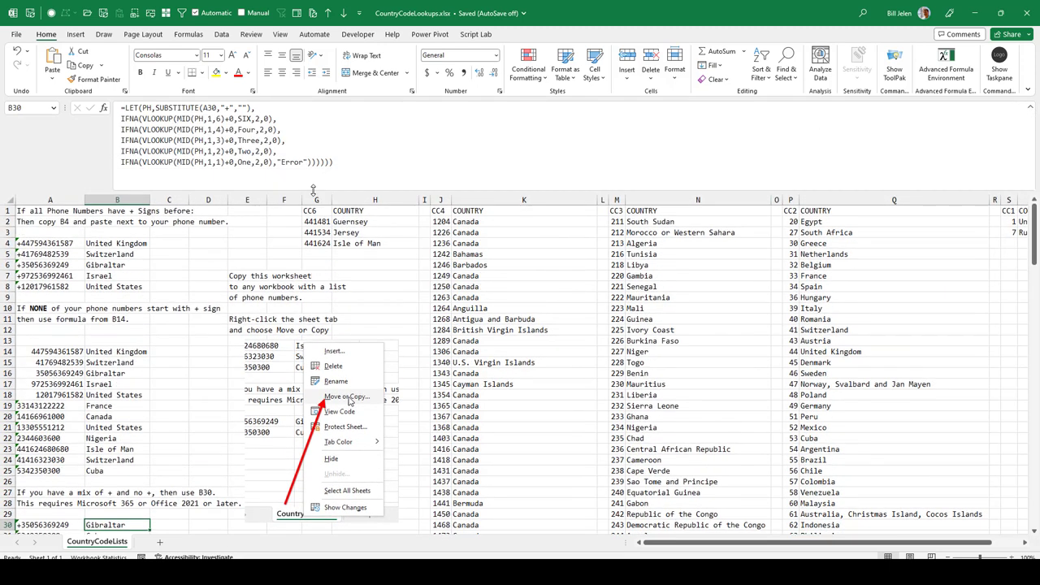
{"action": "mouse_move", "coordinate": [312, 188]}
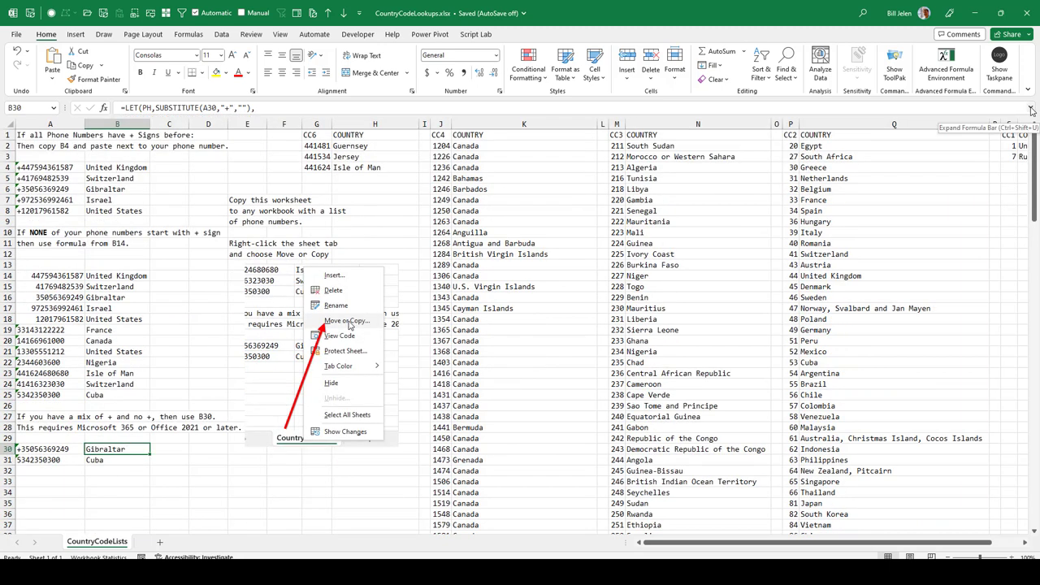
{"action": "left_click", "coordinate": [117, 168]}
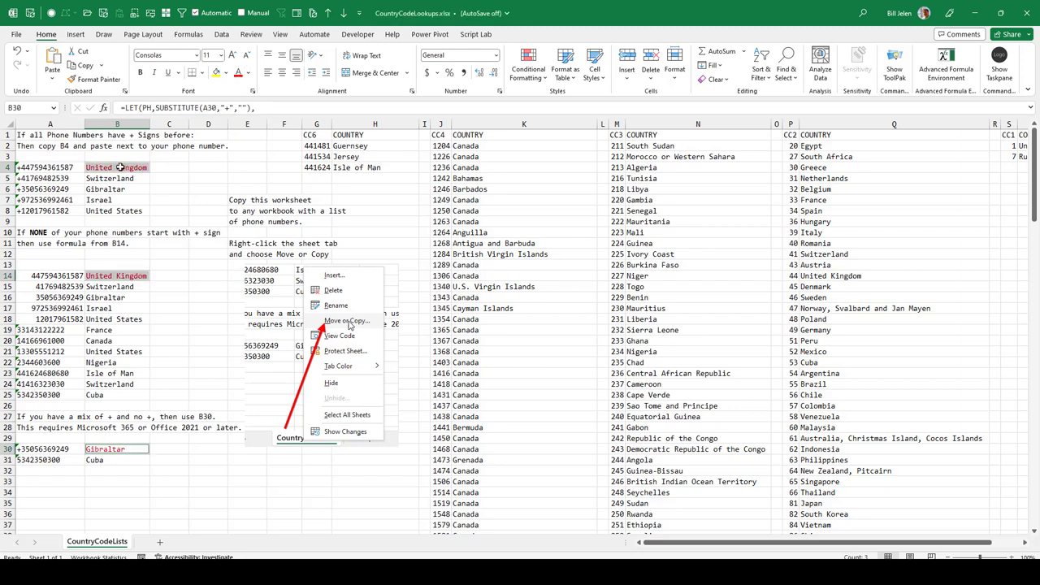
{"action": "mouse_move", "coordinate": [299, 198]}
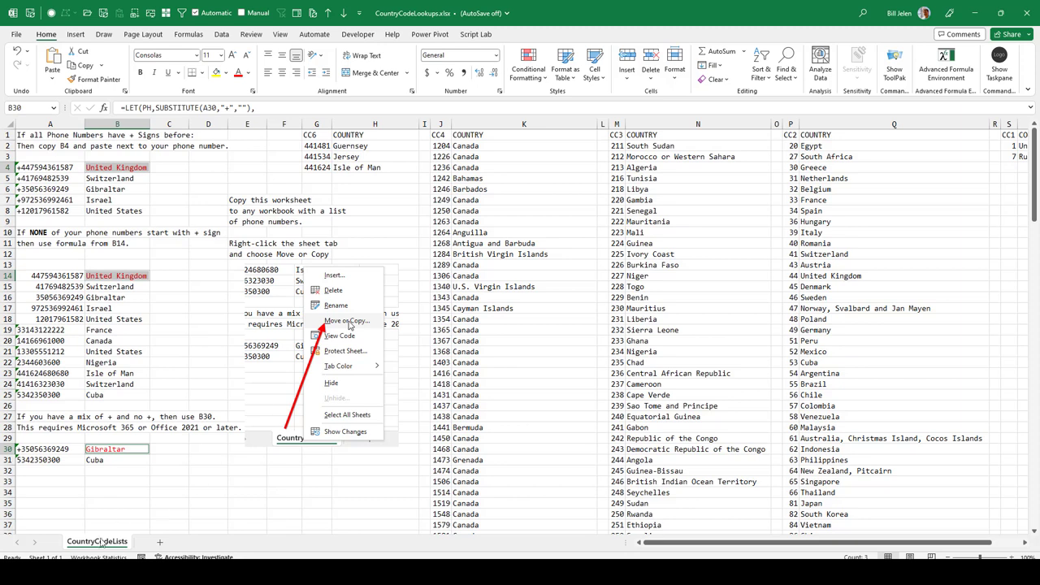
{"action": "mouse_move", "coordinate": [280, 488]}
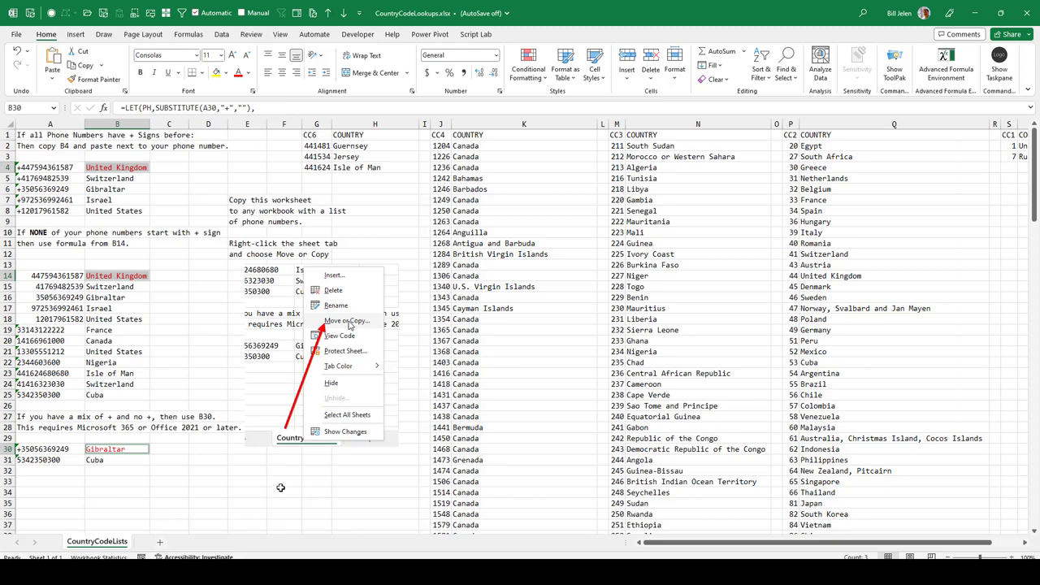